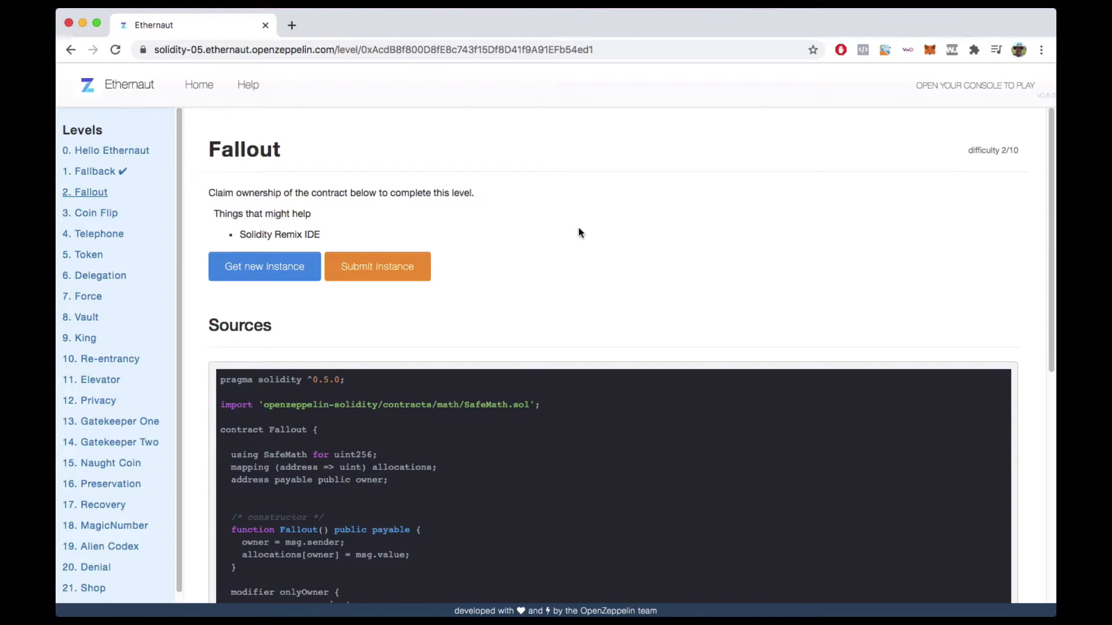
Step: Request a new Fallout instance, reject its wallet transaction, and clear the console
{"action": "left_click", "coordinate": [264, 266]}
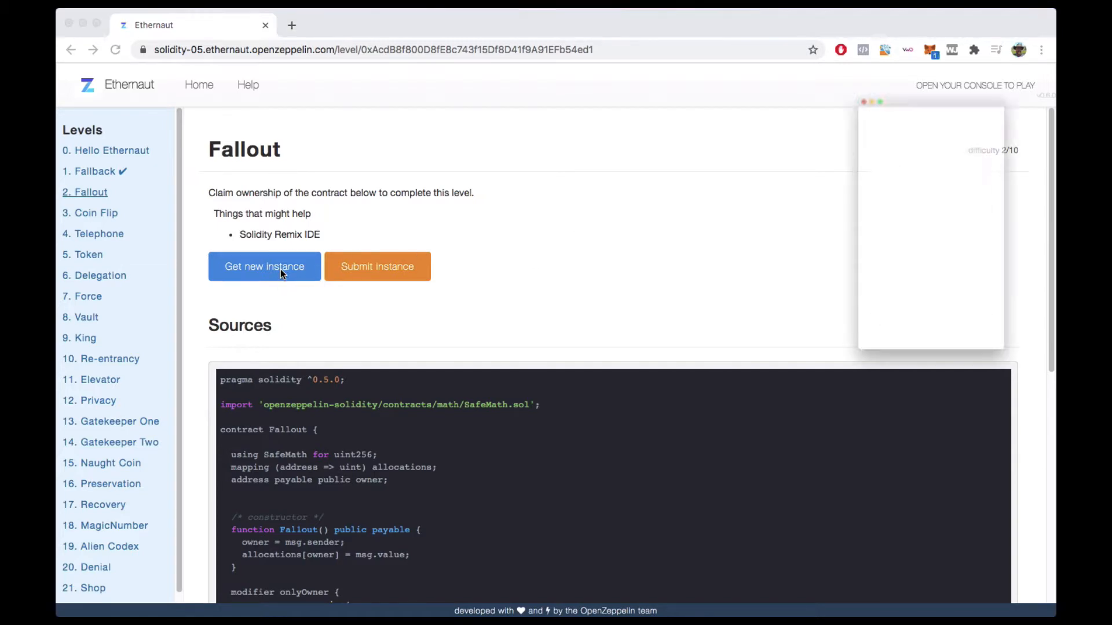
{"action": "left_click", "coordinate": [264, 265]}
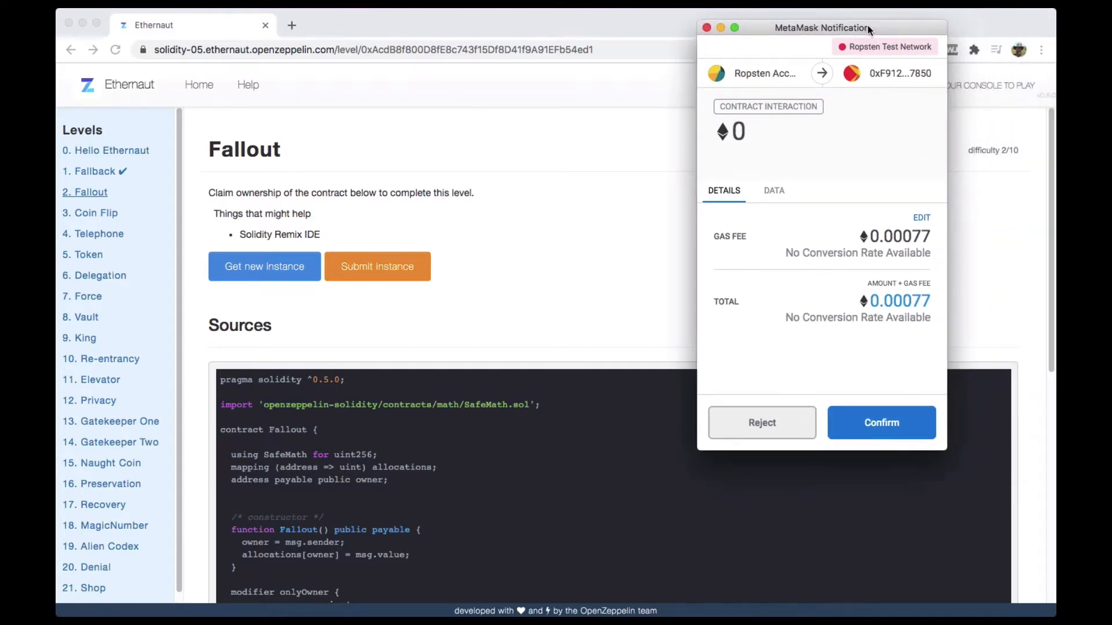
{"action": "mouse_move", "coordinate": [885, 328]}
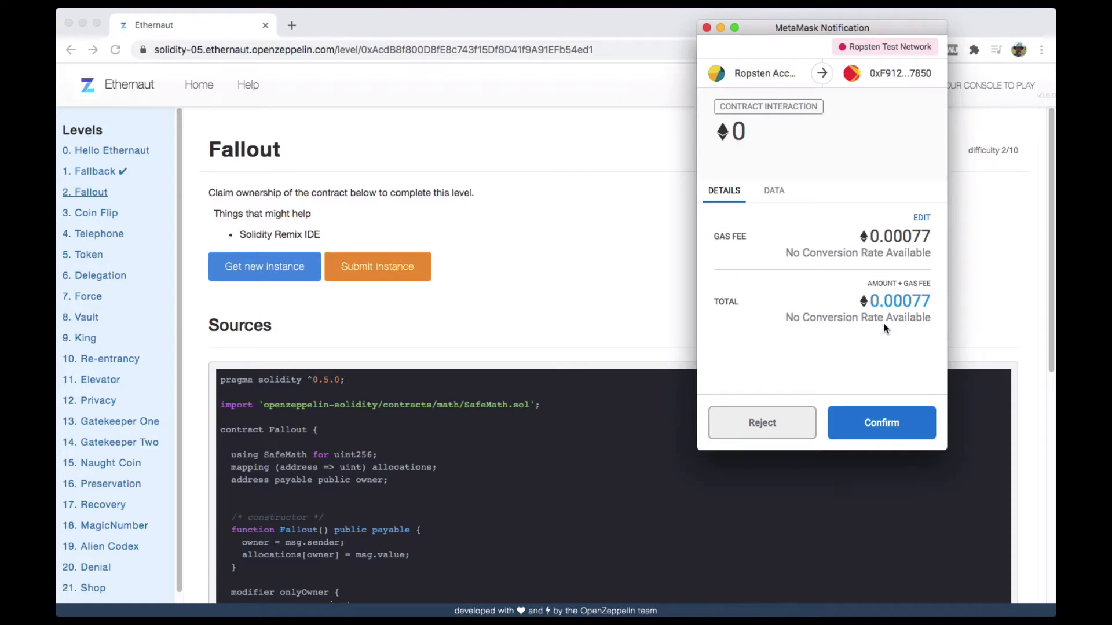
{"action": "mouse_move", "coordinate": [877, 348]}
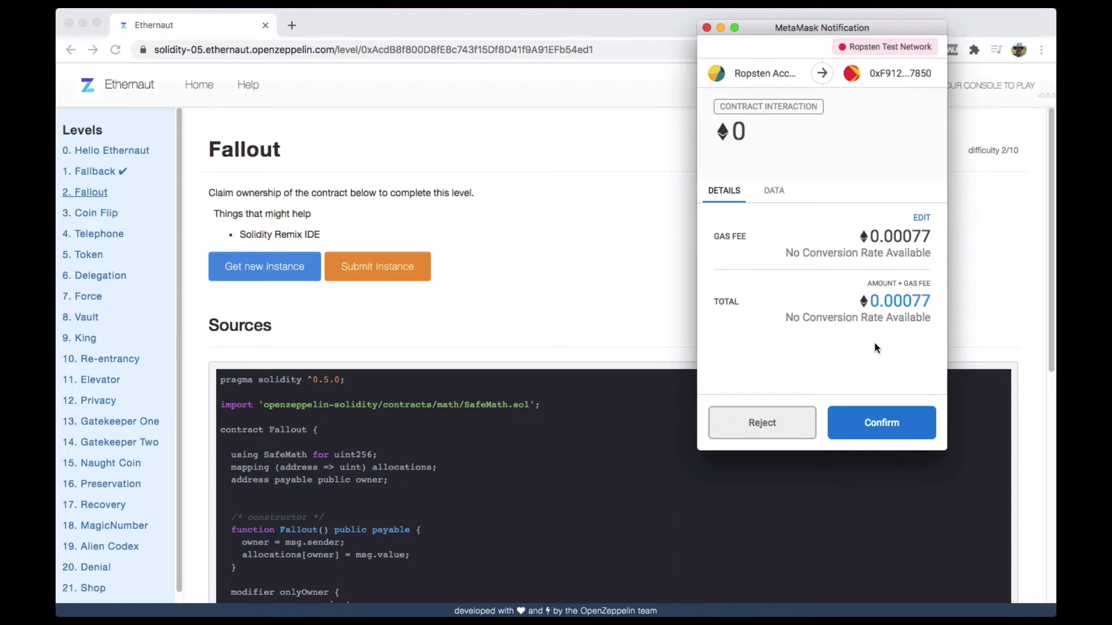
{"action": "mouse_move", "coordinate": [917, 292]}
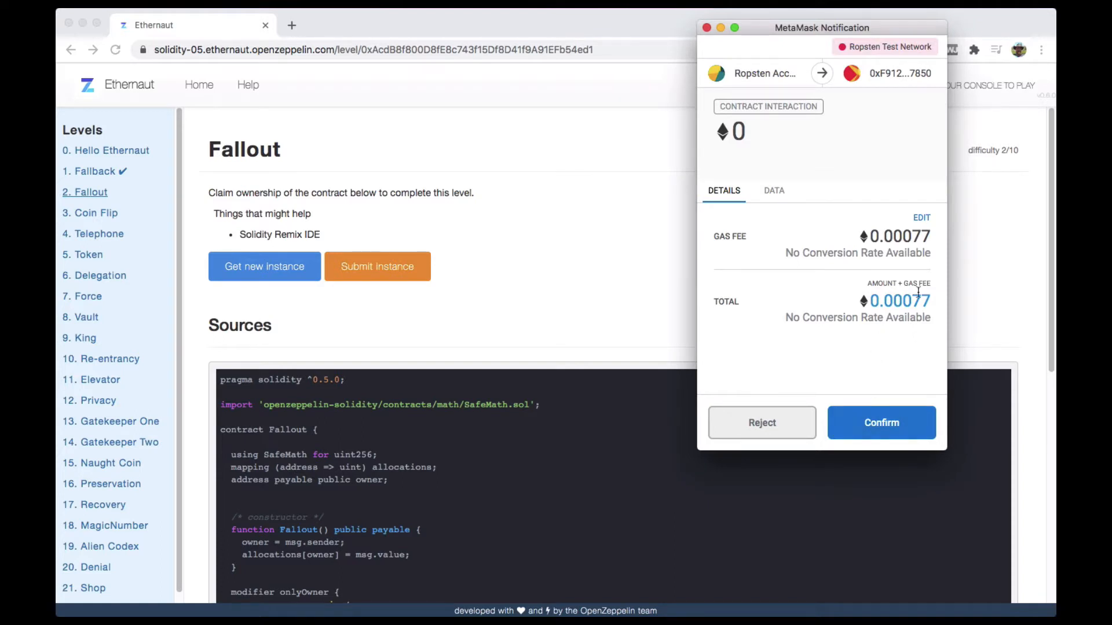
{"action": "mouse_move", "coordinate": [840, 278]}
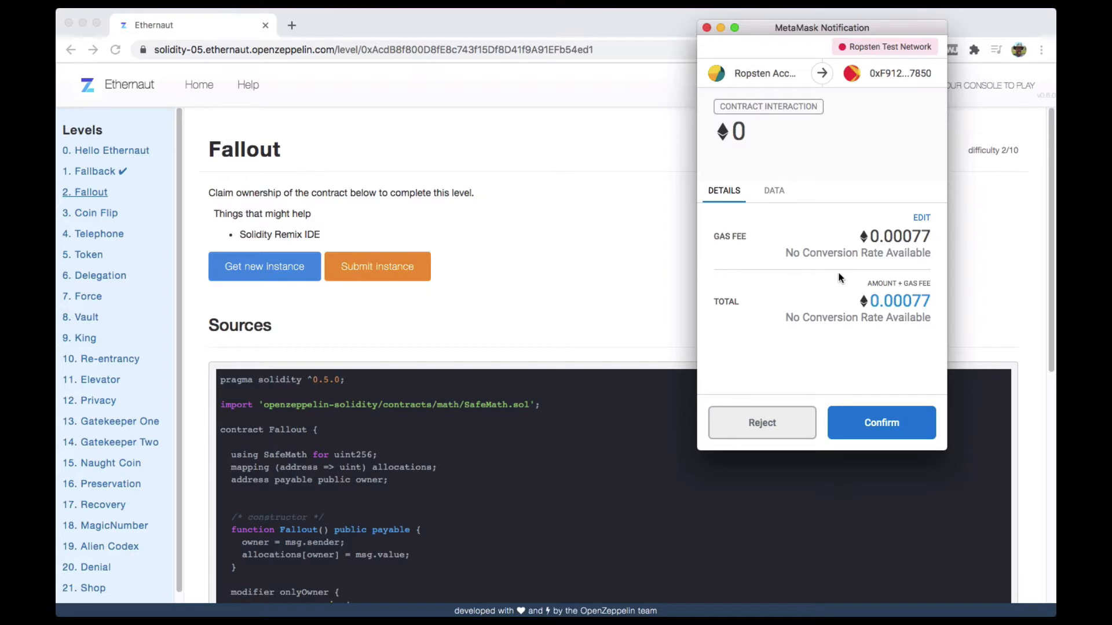
{"action": "mouse_move", "coordinate": [858, 32]}
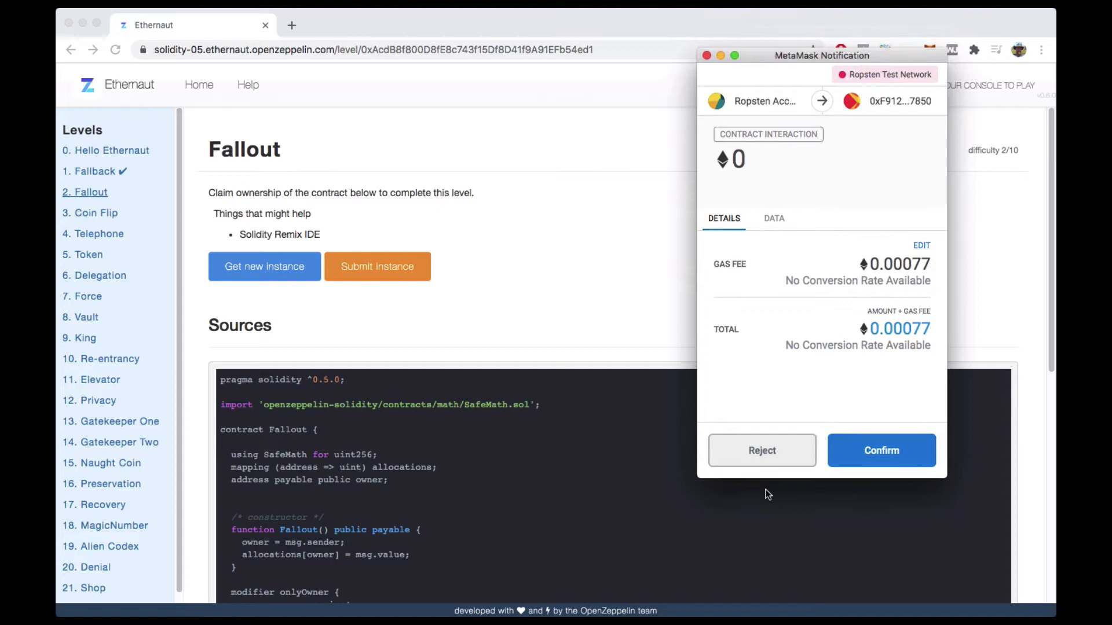
{"action": "left_click", "coordinate": [881, 450]}
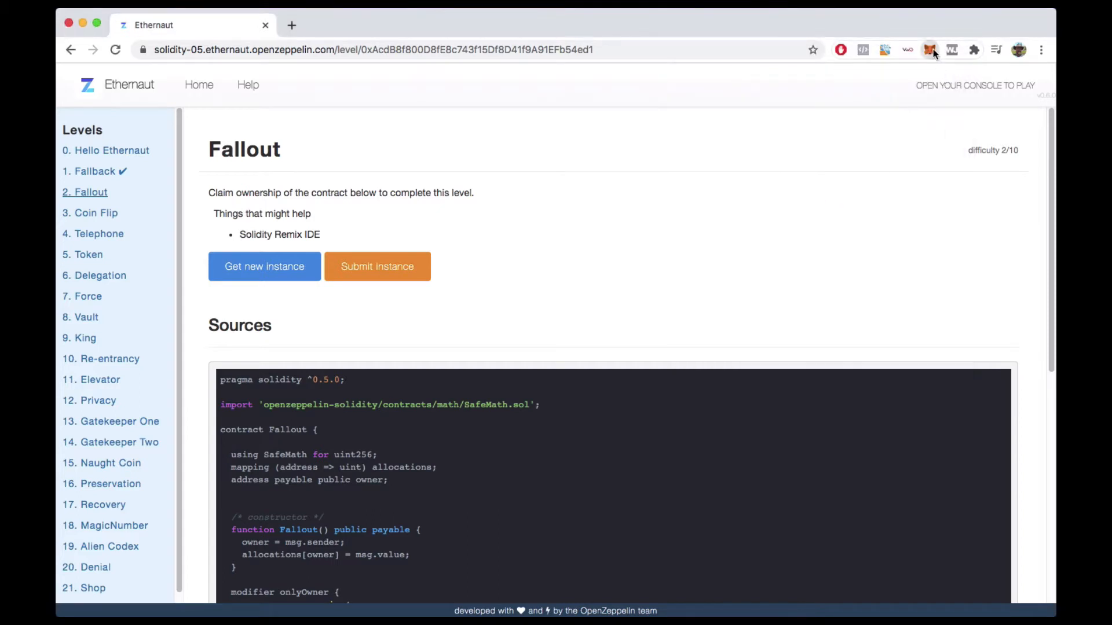
{"action": "left_click", "coordinate": [928, 50]}
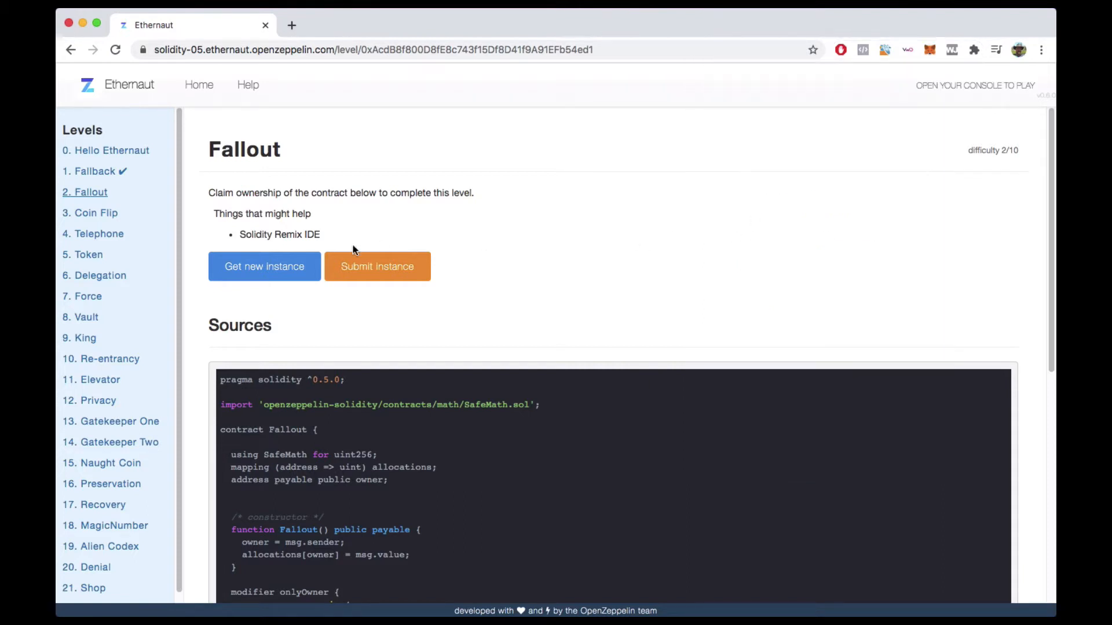
{"action": "left_click", "coordinate": [264, 266]}
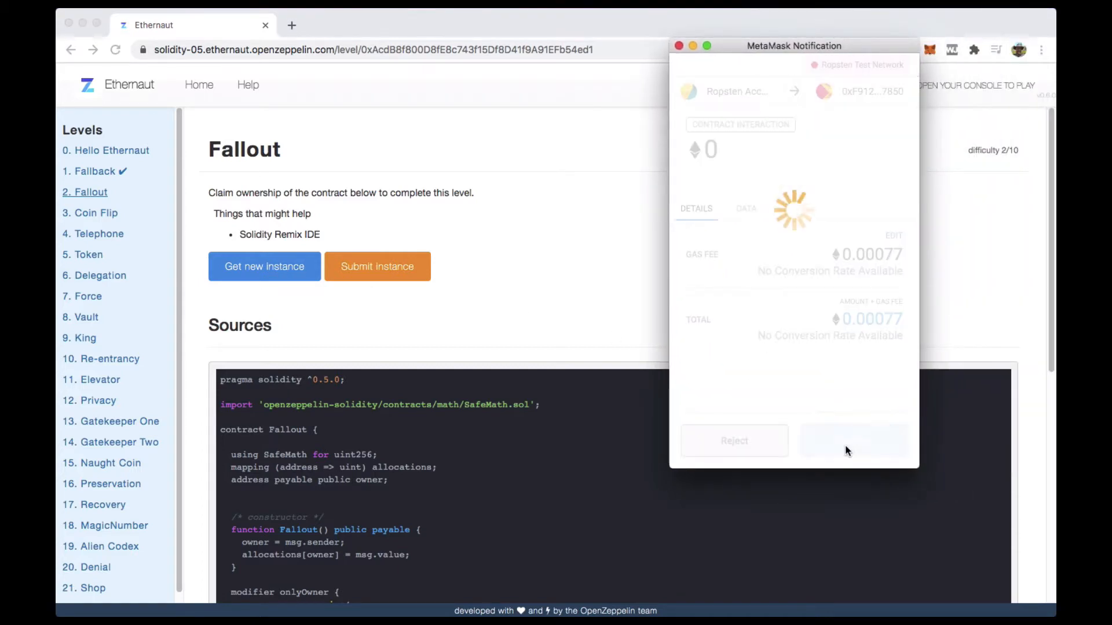
{"action": "left_click", "coordinate": [853, 440]}
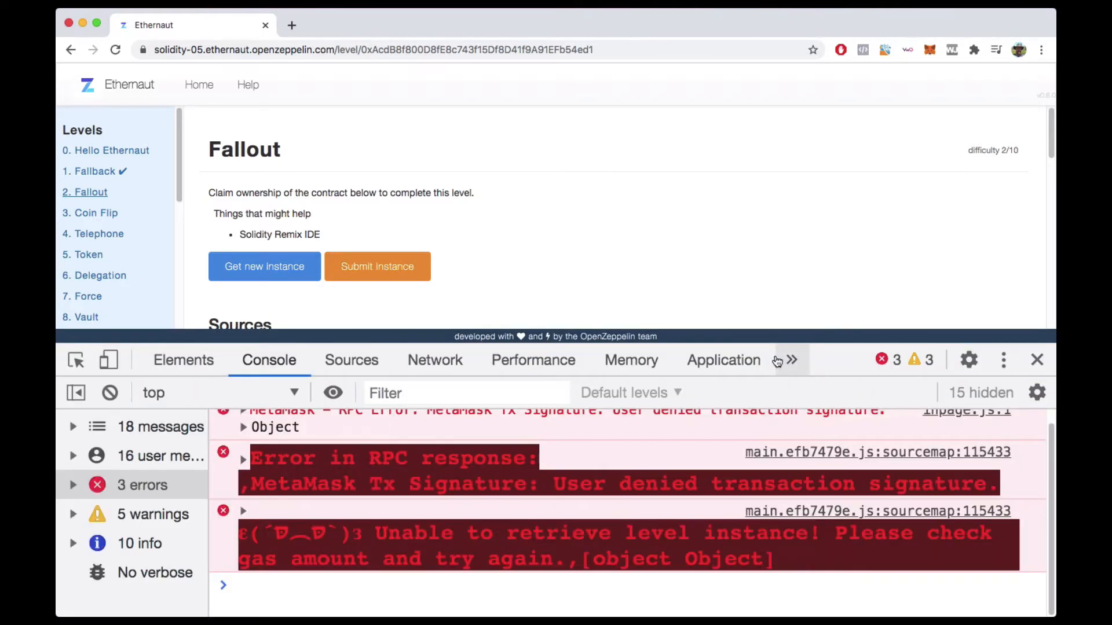
{"action": "left_click", "coordinate": [109, 392]}
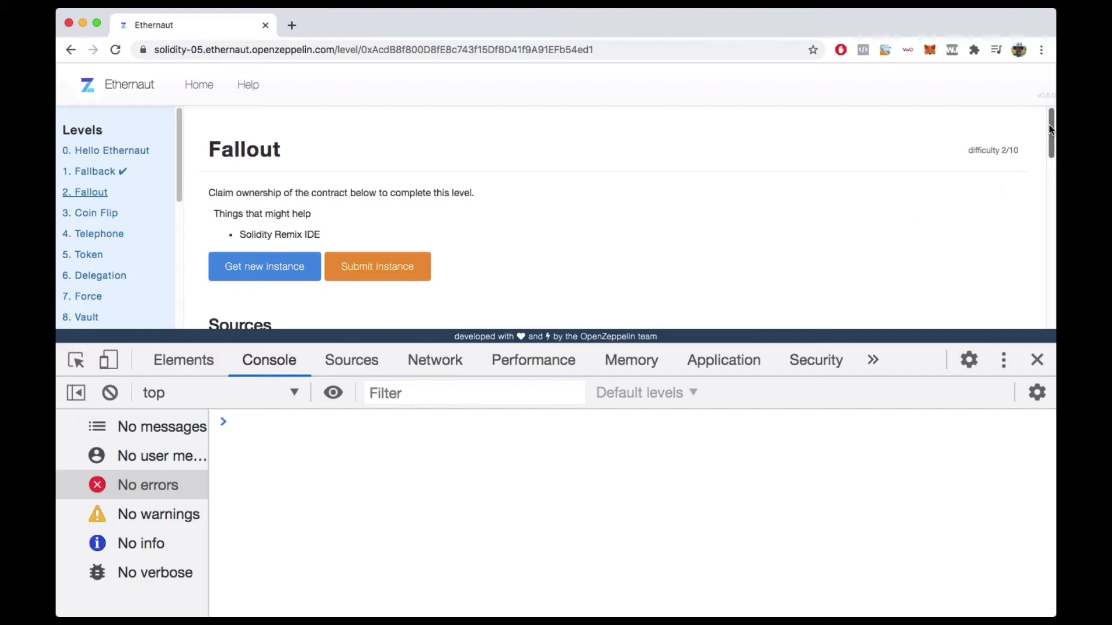
Step: Scroll through the Fallout source, then open Remix IDE in a new tab
{"action": "scroll", "scroll_direction": "down", "scroll_amount": 3}
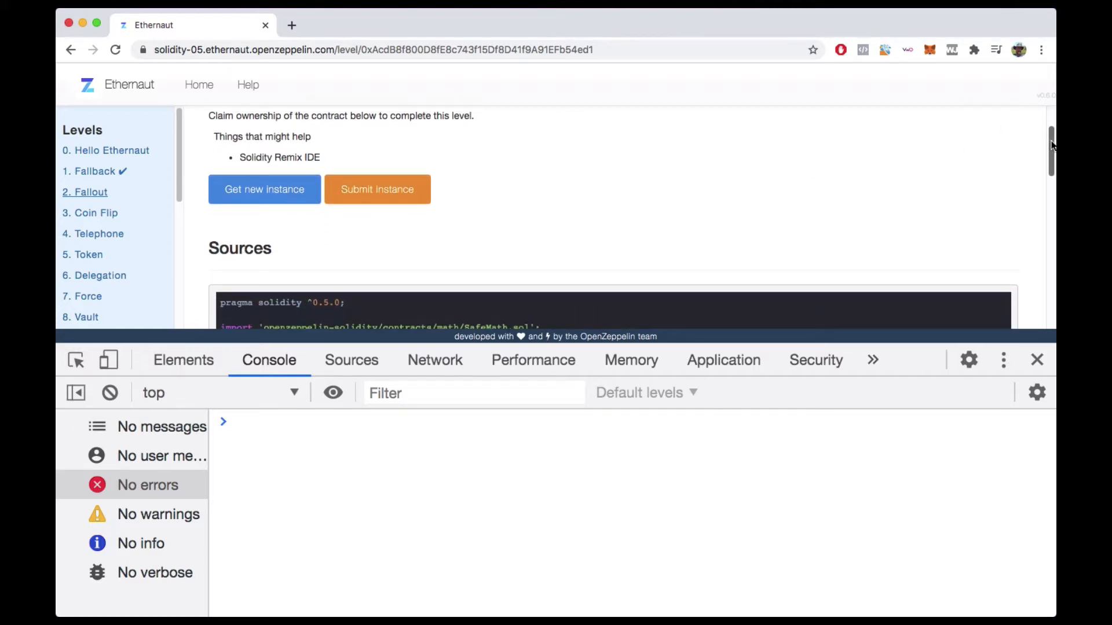
{"action": "scroll", "scroll_direction": "down", "scroll_amount": 3}
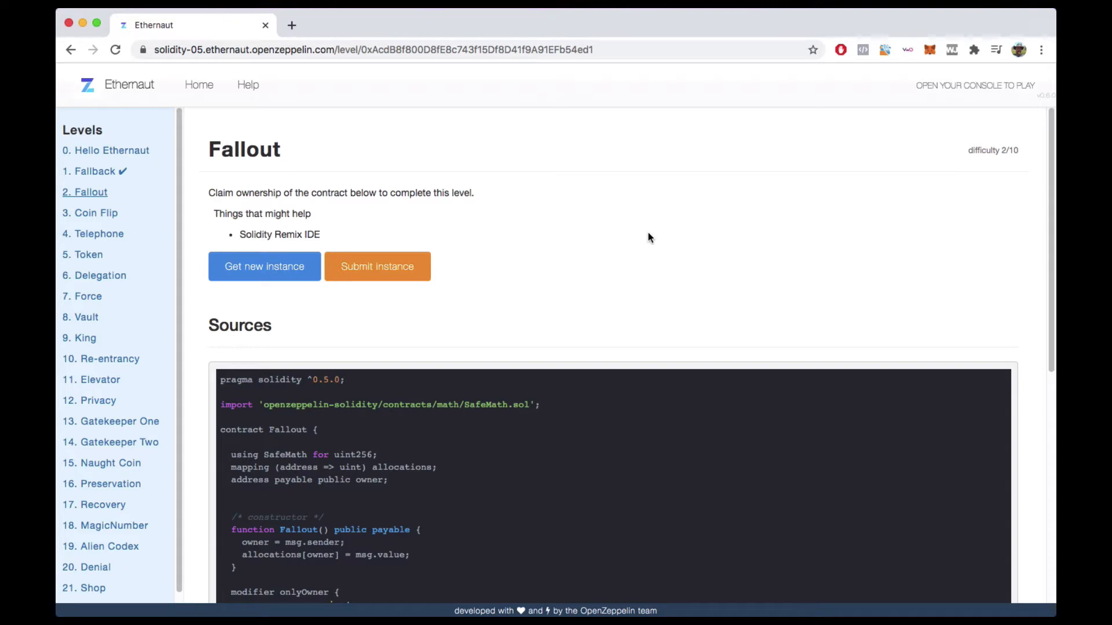
{"action": "mouse_move", "coordinate": [208, 194]}
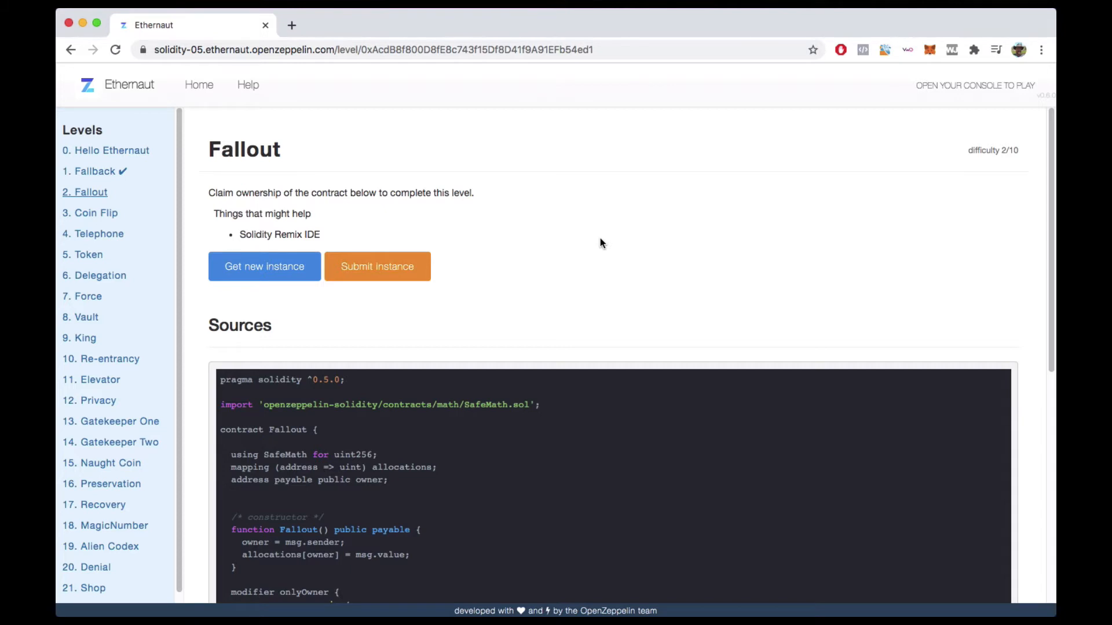
{"action": "scroll", "scroll_direction": "down", "scroll_amount": 3}
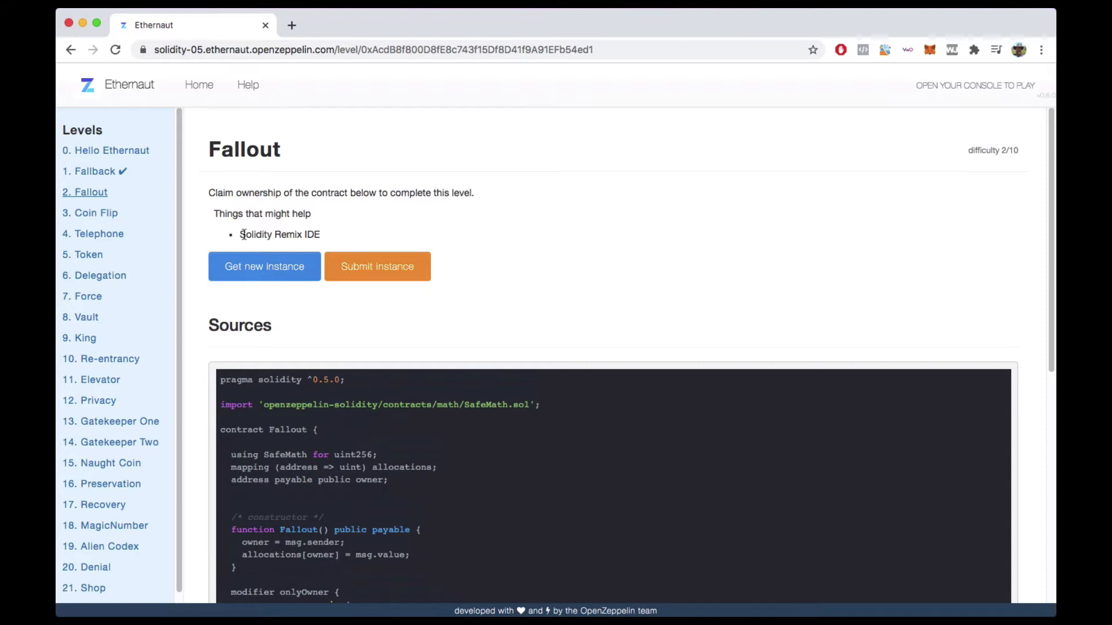
{"action": "mouse_move", "coordinate": [548, 210]}
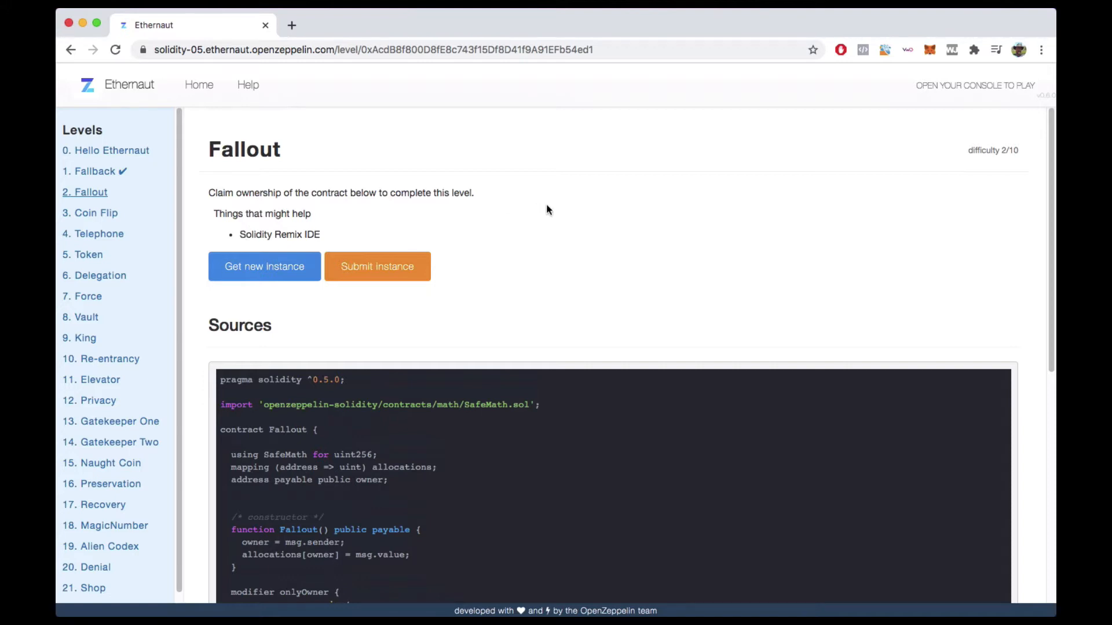
{"action": "scroll", "scroll_direction": "down", "scroll_amount": 3}
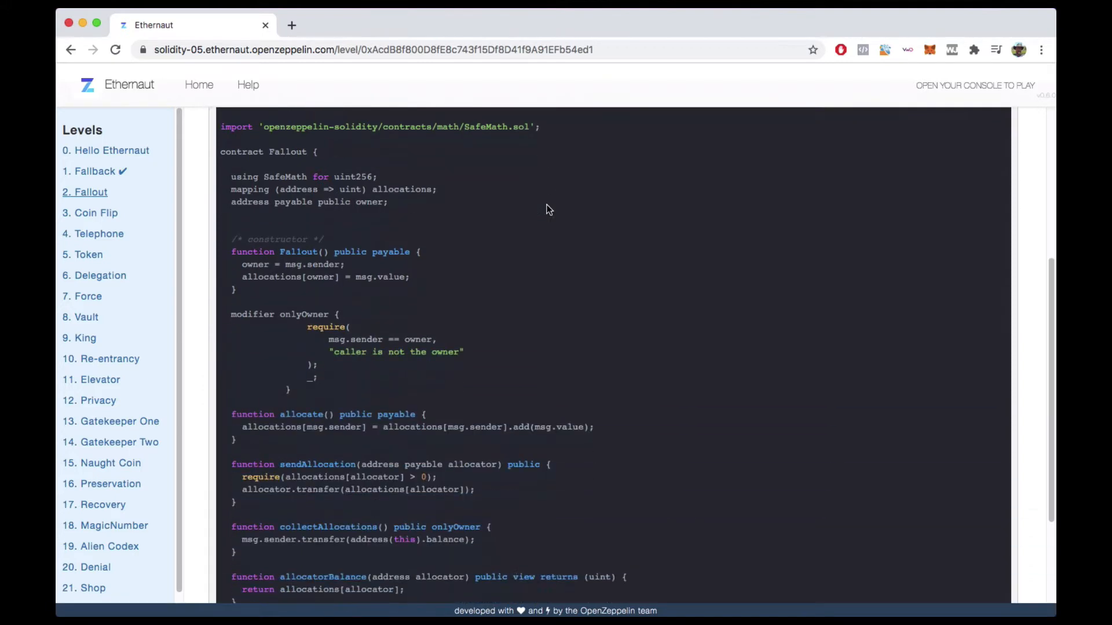
{"action": "scroll", "scroll_direction": "down", "scroll_amount": 3}
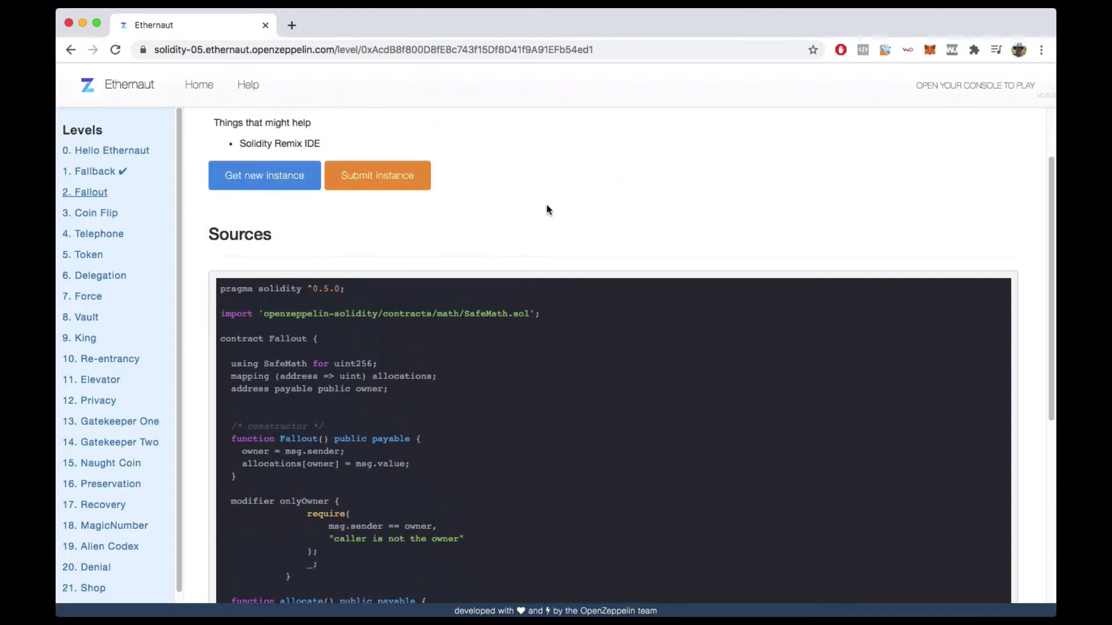
{"action": "type", "text": "remi"}
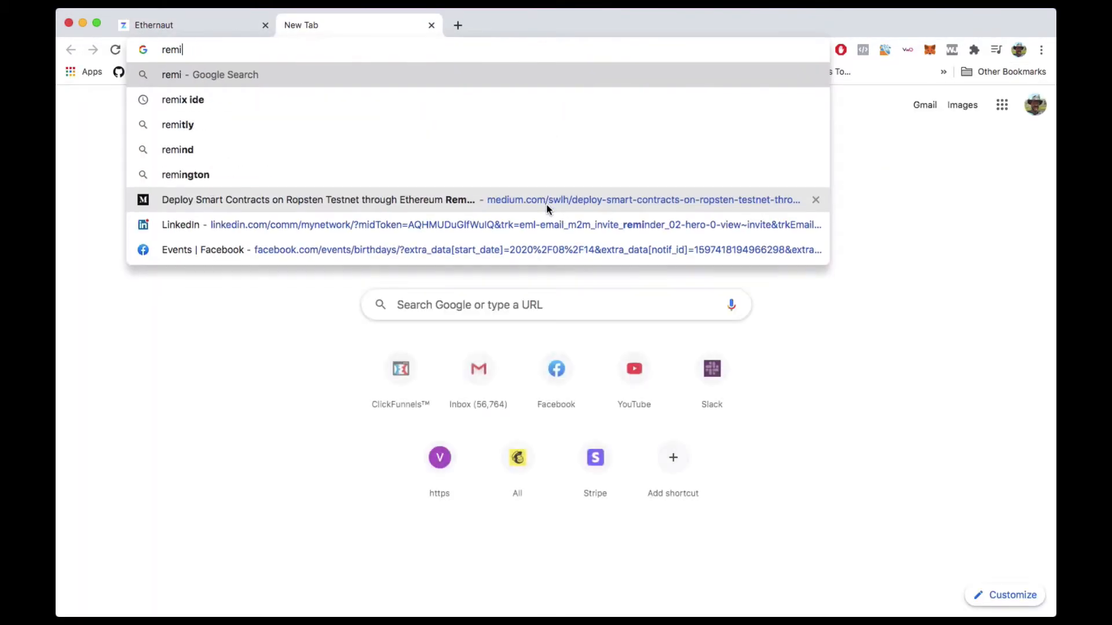
{"action": "left_click", "coordinate": [182, 99]}
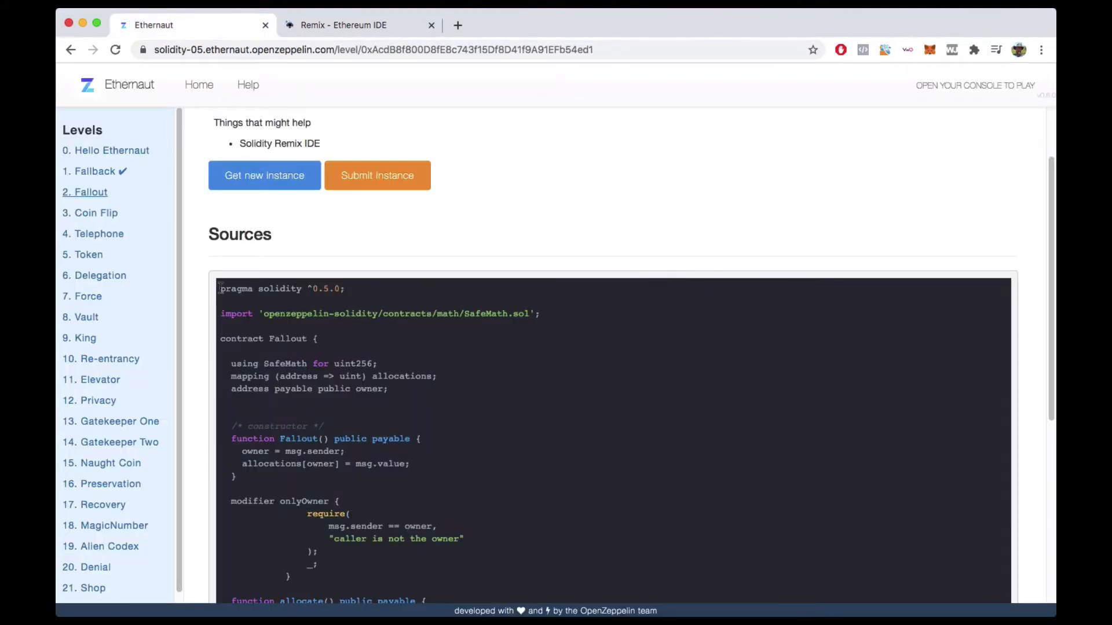
{"action": "scroll", "scroll_direction": "down", "scroll_amount": 3}
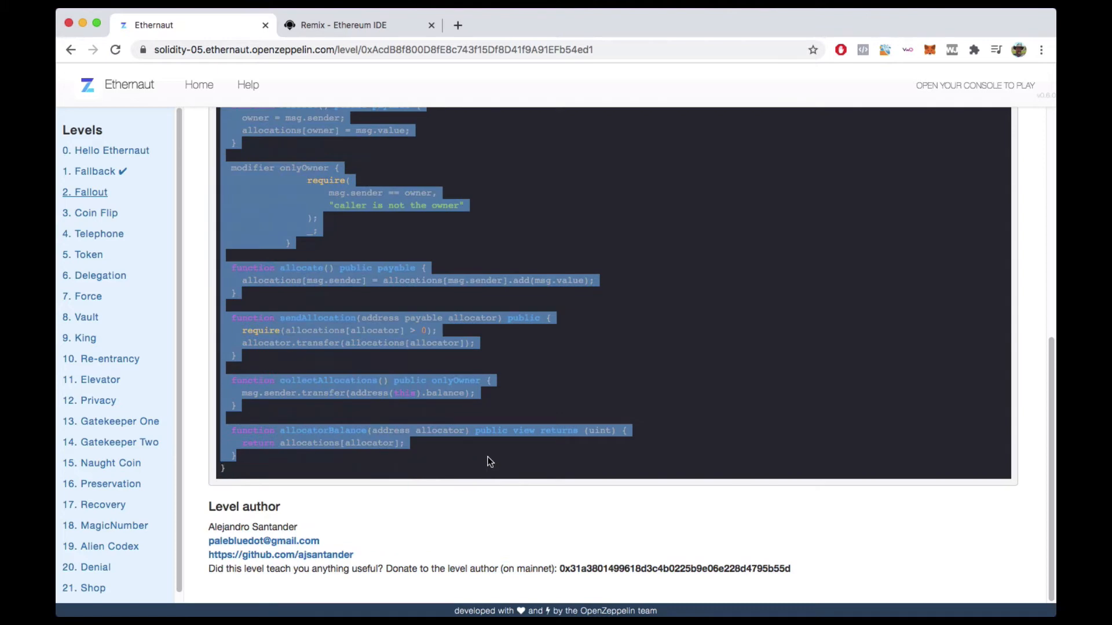
{"action": "left_click", "coordinate": [344, 25]}
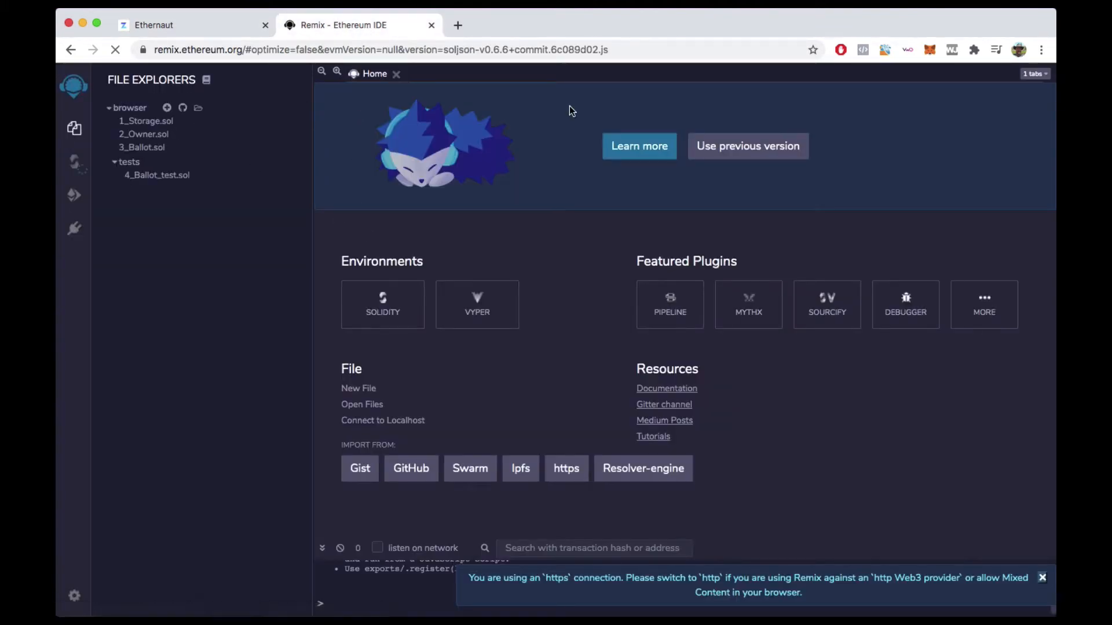
Step: Start a new file in Remix's File Explorer and select its name field
{"action": "left_click", "coordinate": [166, 107]}
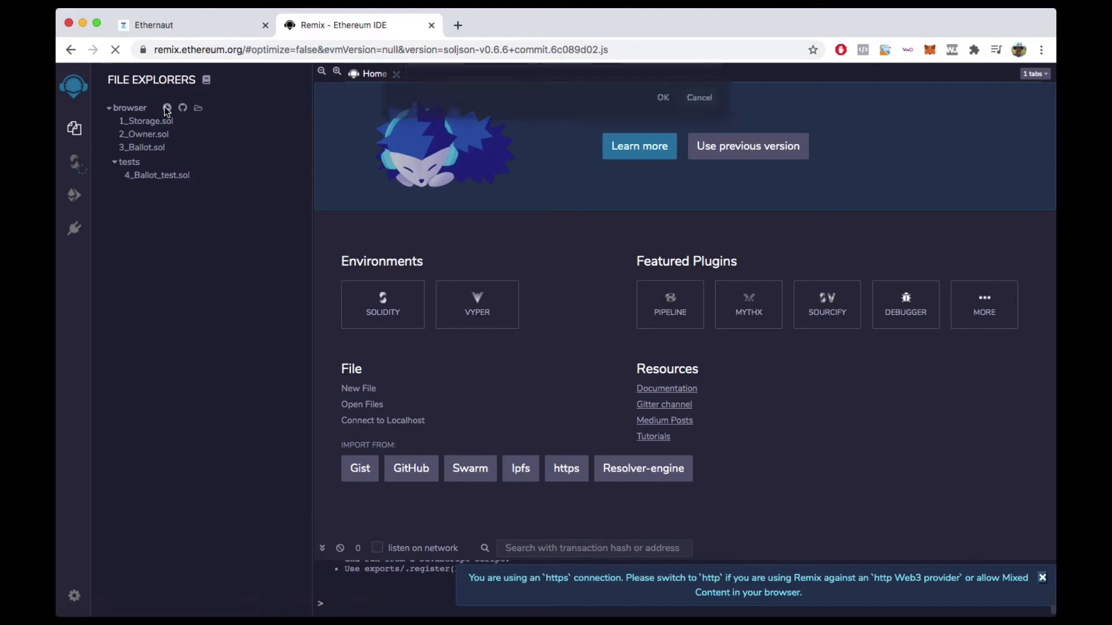
{"action": "left_click", "coordinate": [168, 108]}
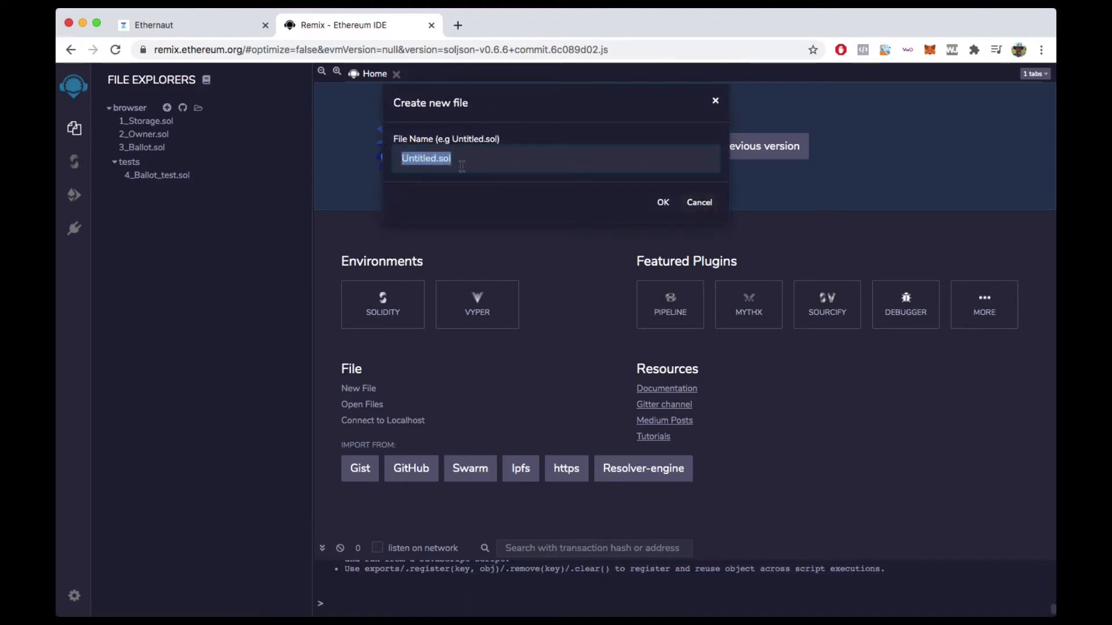
{"action": "left_click", "coordinate": [662, 202]}
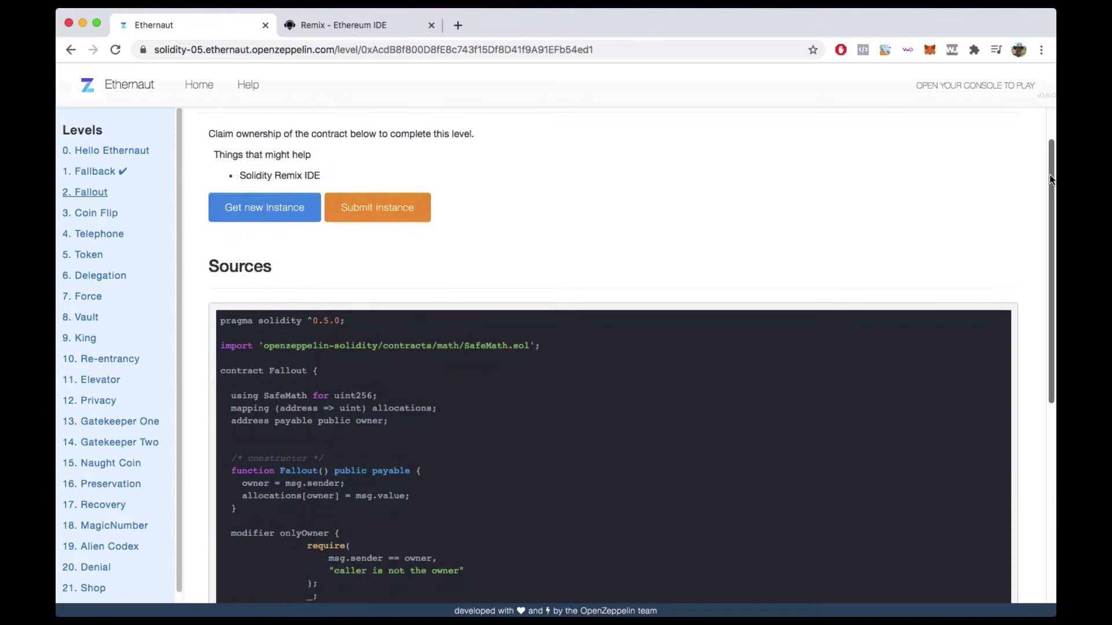
{"action": "scroll", "scroll_direction": "down", "scroll_amount": 3}
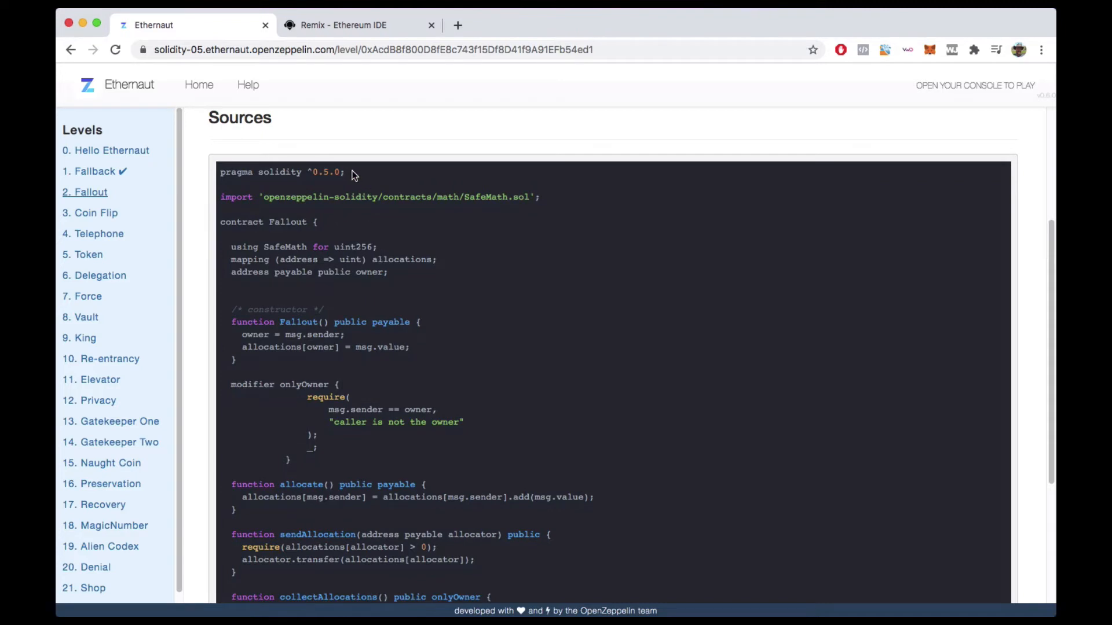
{"action": "left_click_drag", "start_coordinate": [220, 171], "coordinate": [345, 171]}
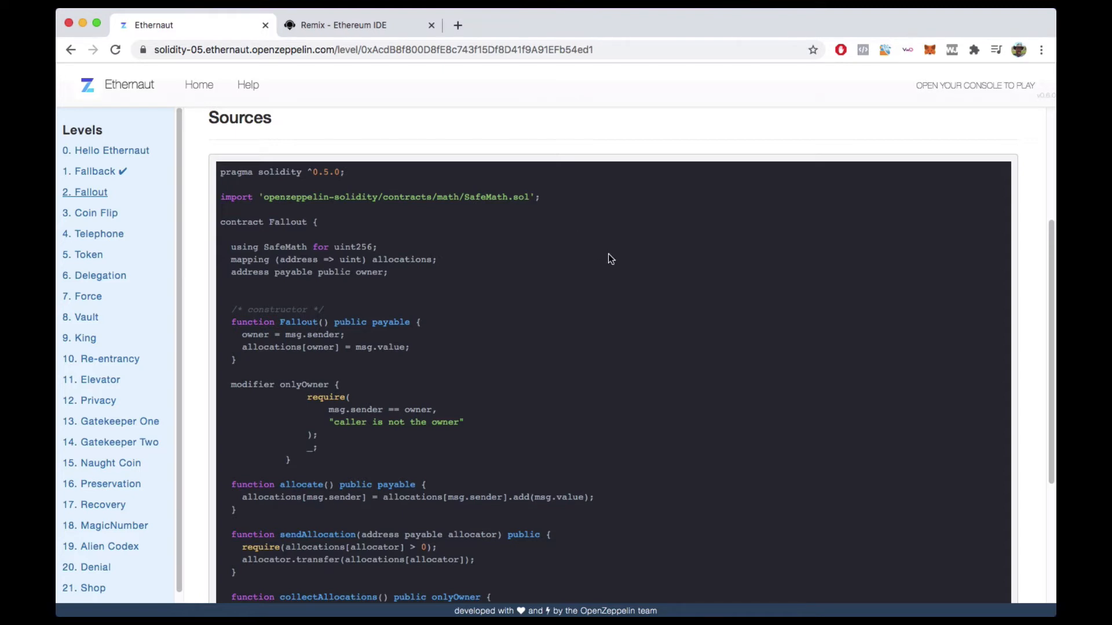
{"action": "scroll", "scroll_direction": "down", "scroll_amount": 3}
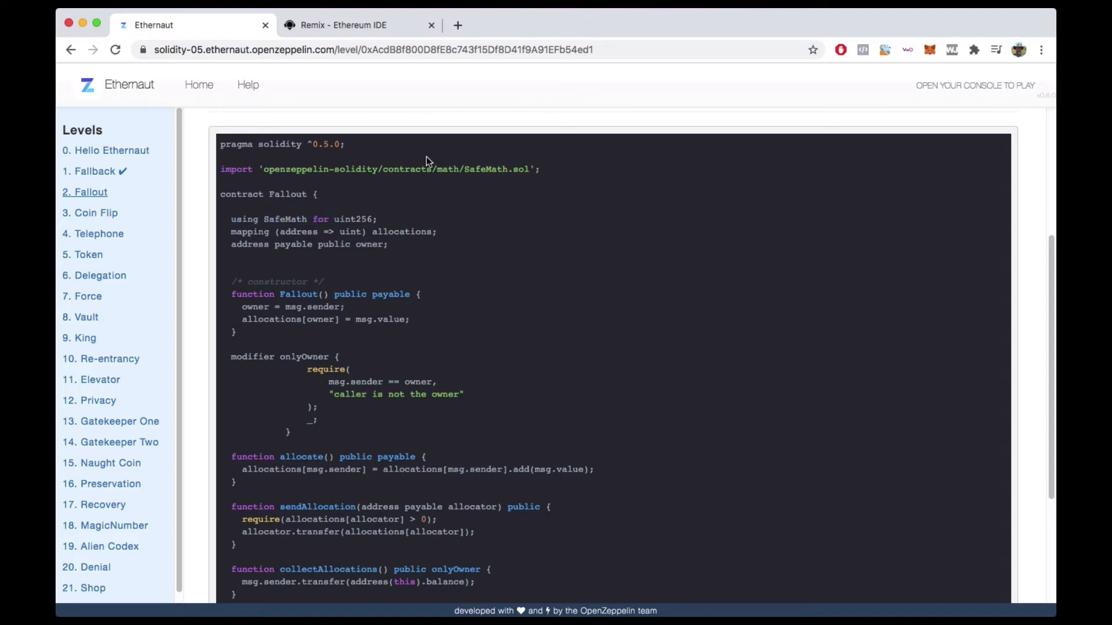
{"action": "mouse_move", "coordinate": [294, 216]}
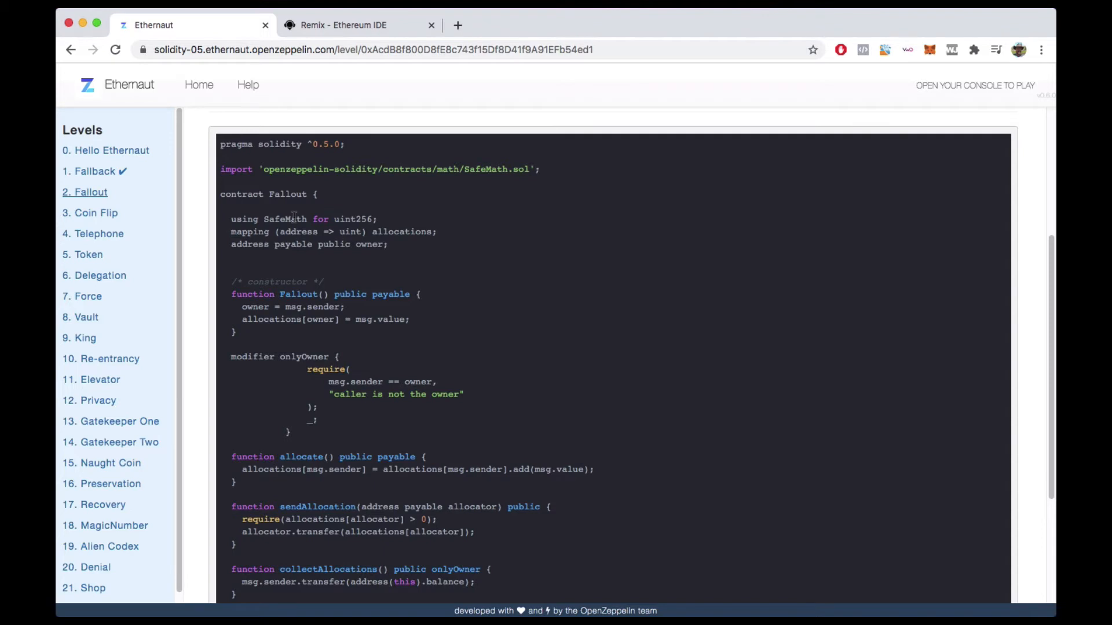
{"action": "double_click", "coordinate": [353, 219]}
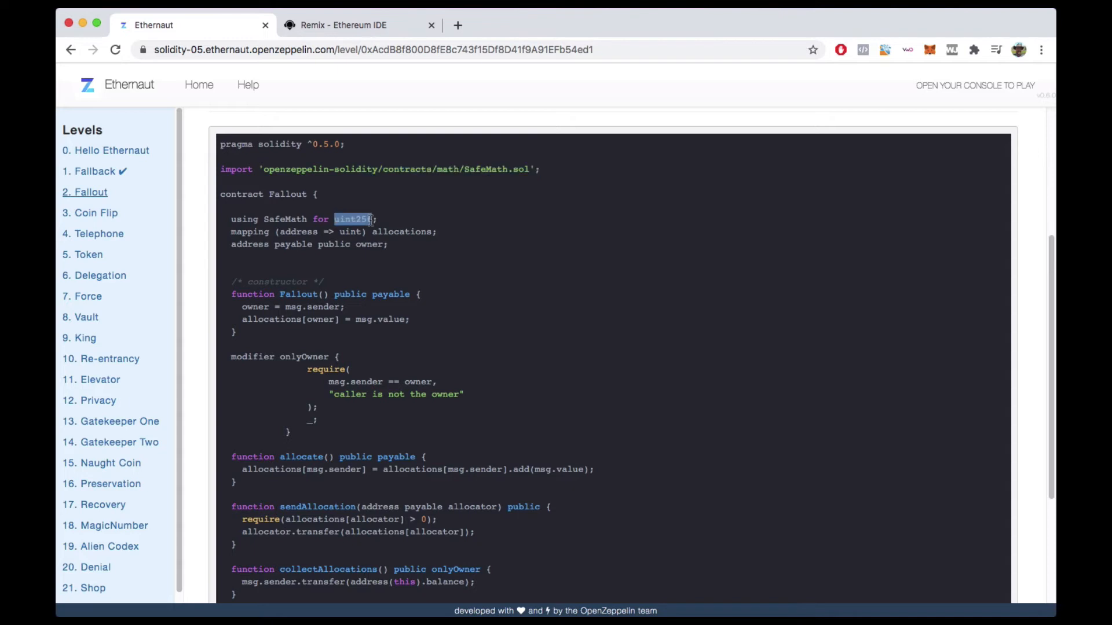
{"action": "mouse_move", "coordinate": [408, 228]}
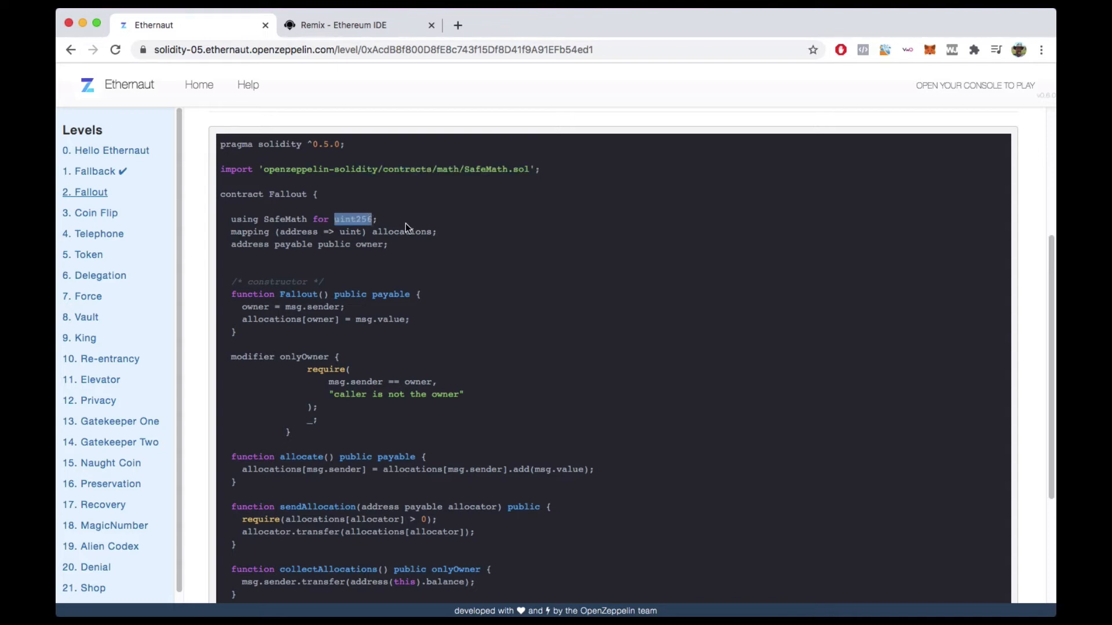
{"action": "scroll", "scroll_direction": "down", "scroll_amount": 3}
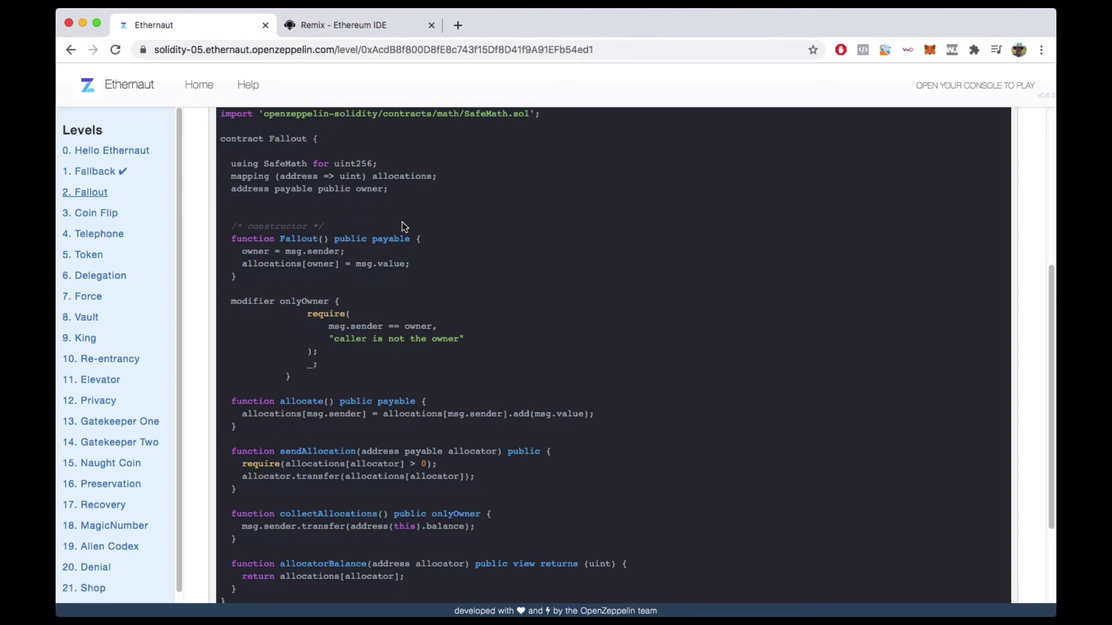
{"action": "double_click", "coordinate": [354, 163]}
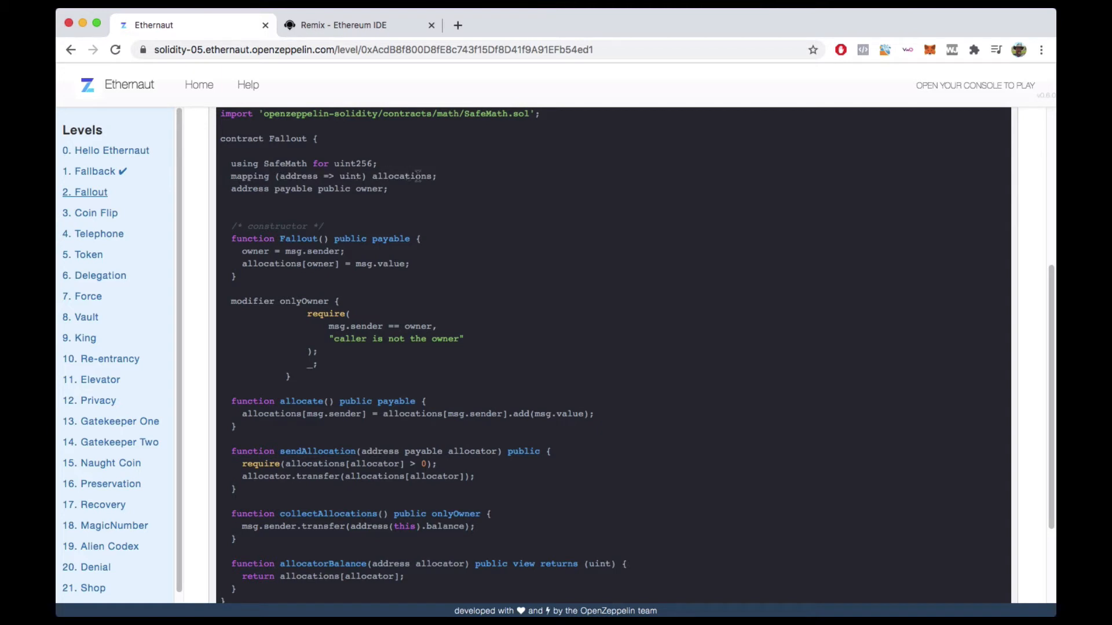
{"action": "triple_click", "coordinate": [333, 176]}
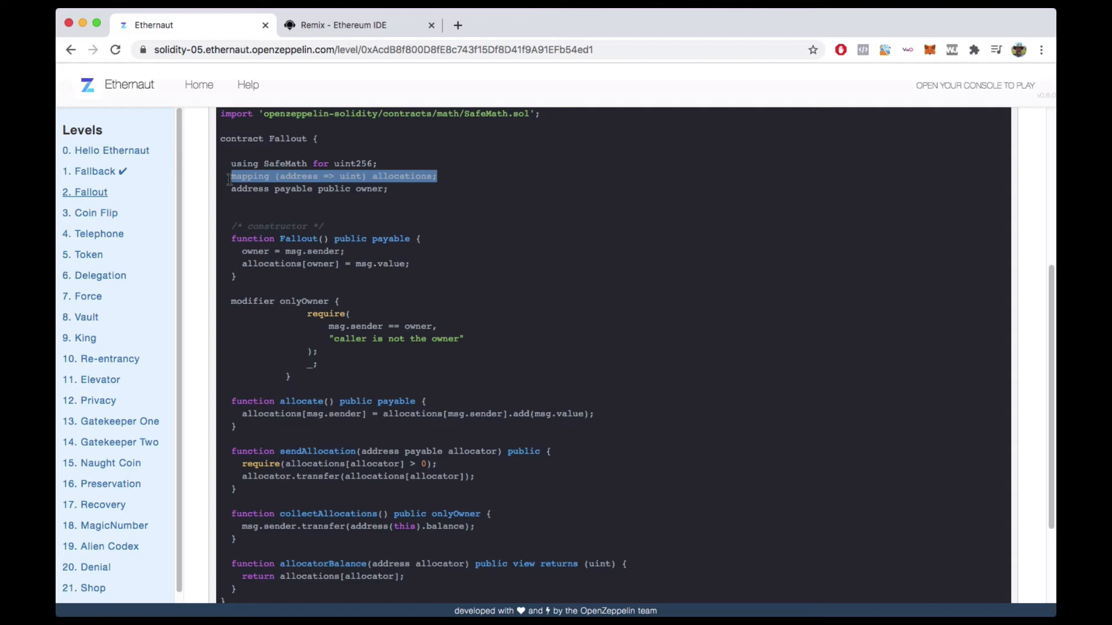
{"action": "left_click", "coordinate": [358, 189]}
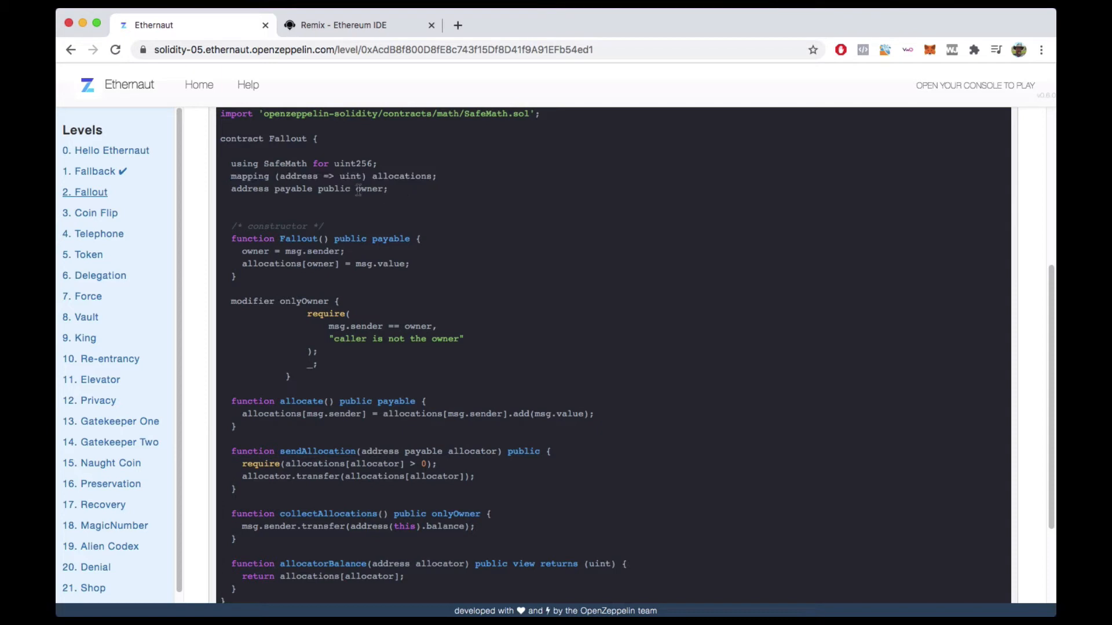
{"action": "double_click", "coordinate": [370, 189]}
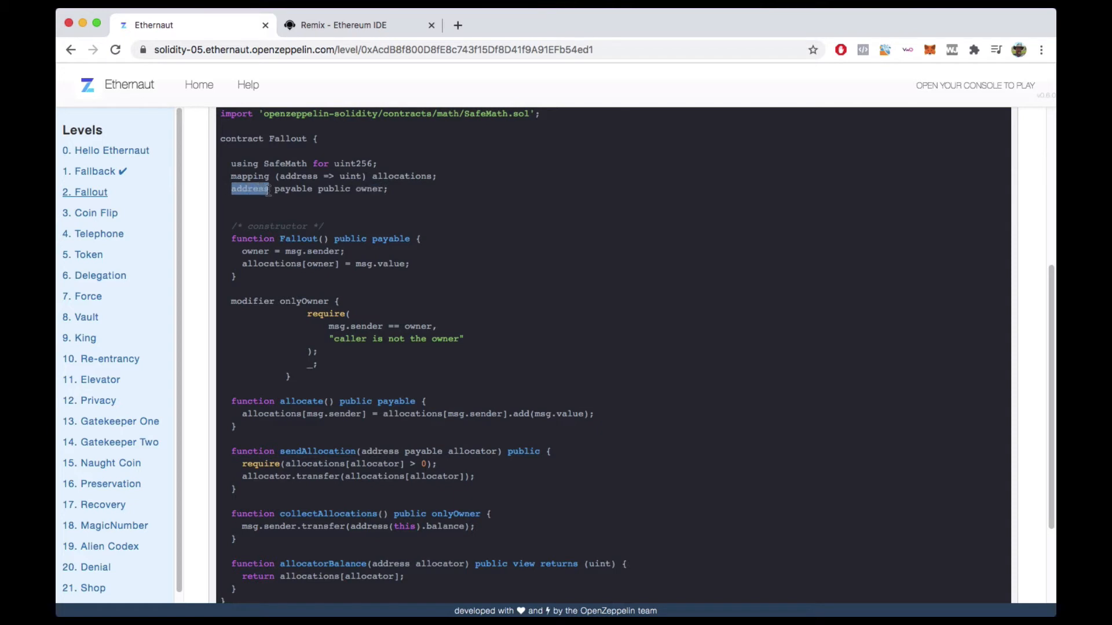
{"action": "mouse_move", "coordinate": [495, 241]}
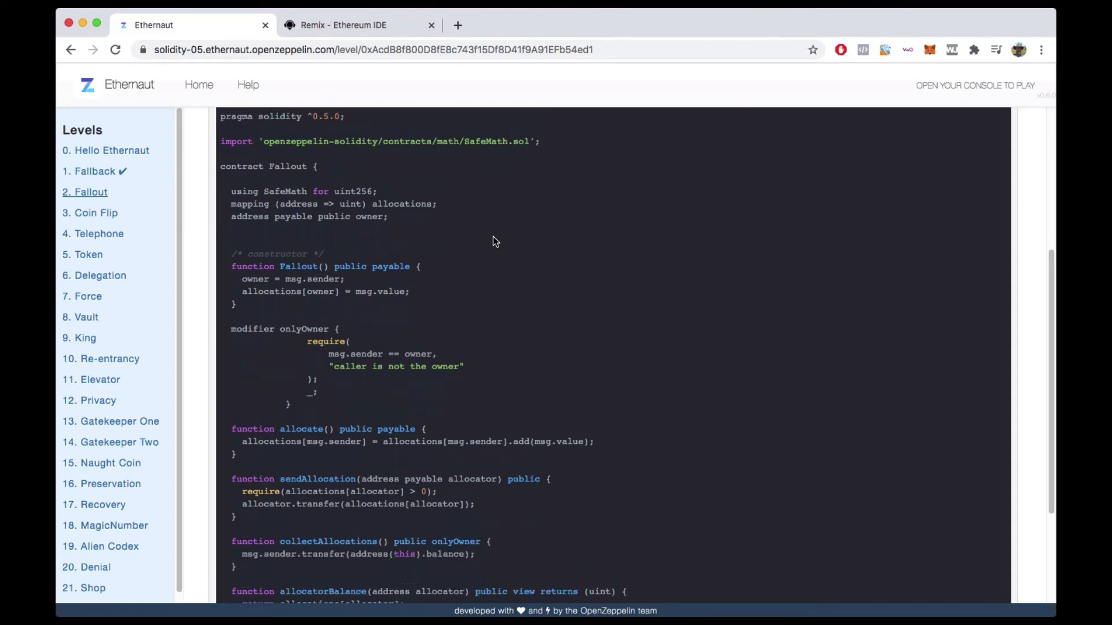
Step: Scroll the Fallout source and highlight the owner assignment in the constructor
{"action": "scroll", "scroll_direction": "down", "scroll_amount": 3}
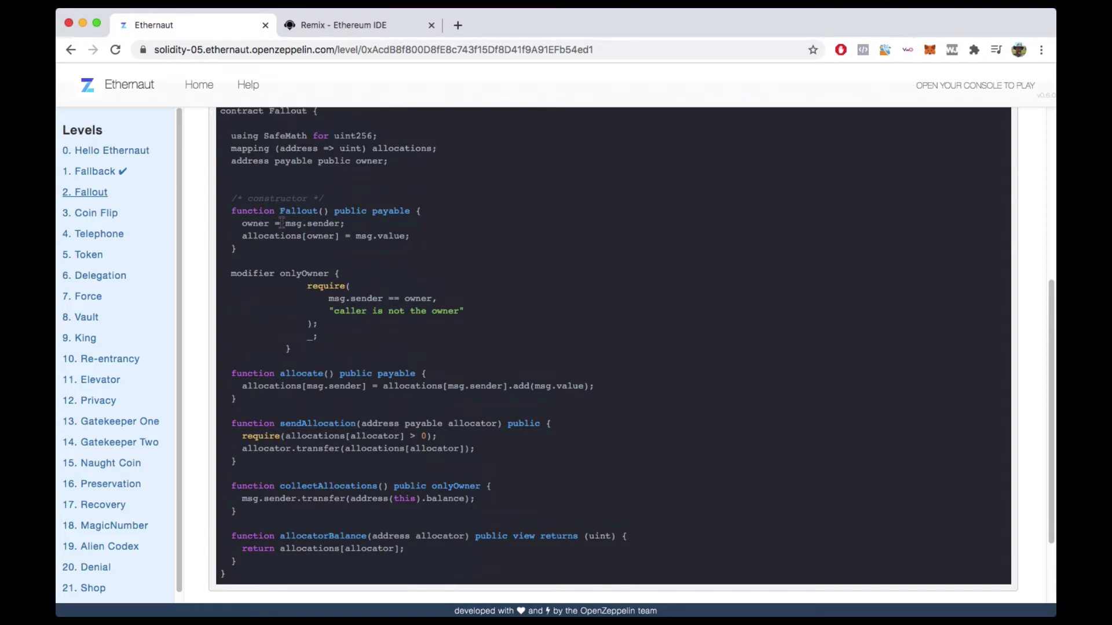
{"action": "left_click_drag", "start_coordinate": [230, 198], "coordinate": [236, 248]}
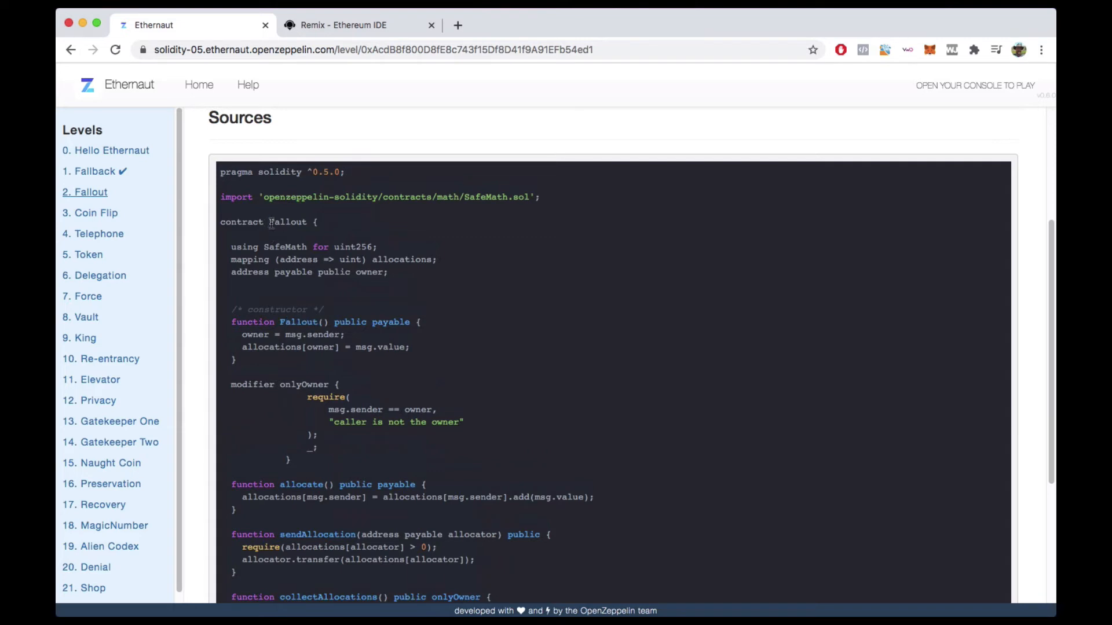
{"action": "double_click", "coordinate": [287, 222]}
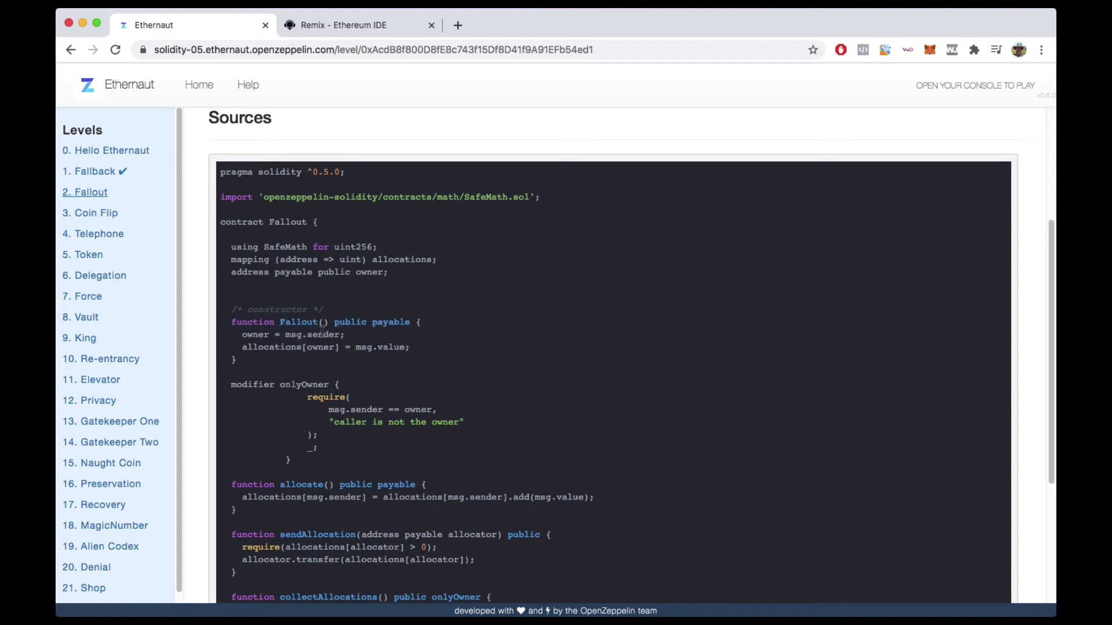
{"action": "mouse_move", "coordinate": [633, 306]}
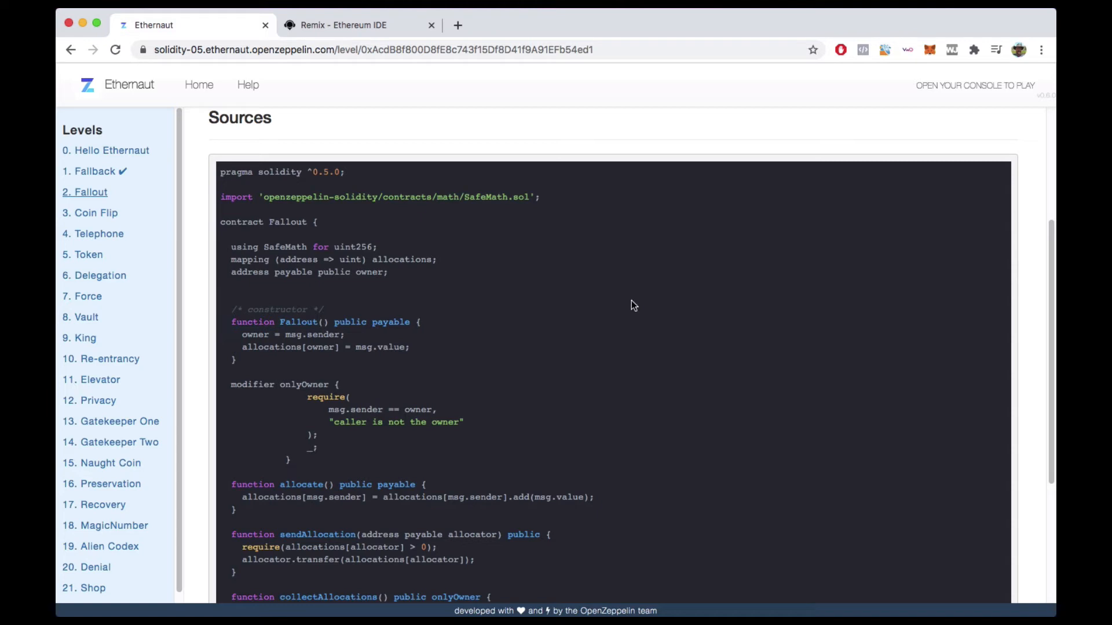
{"action": "scroll", "scroll_direction": "up", "scroll_amount": 3}
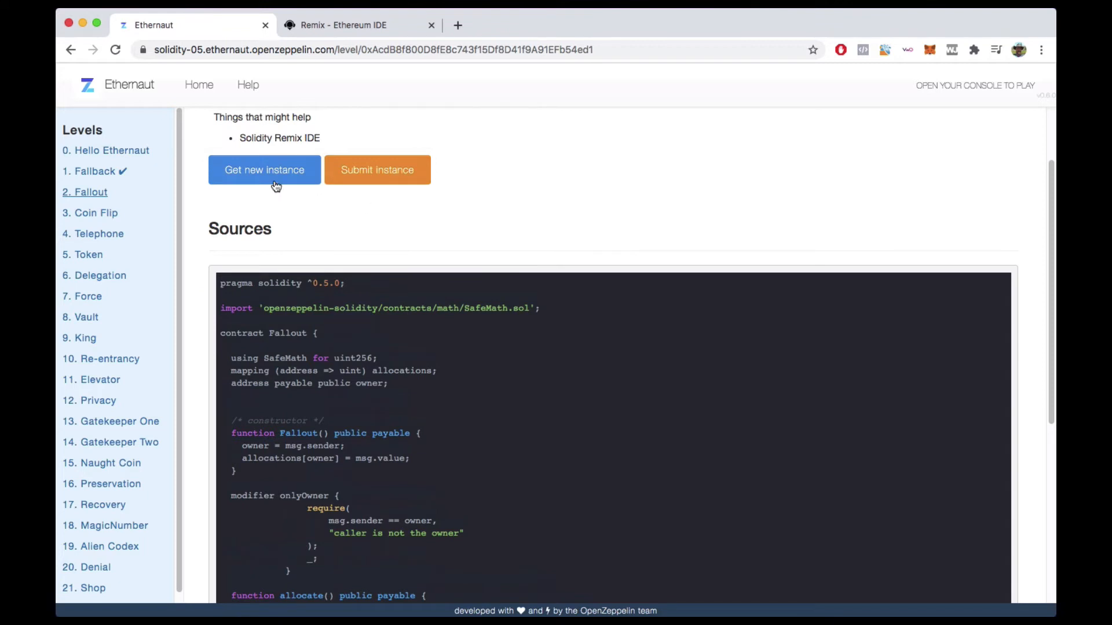
{"action": "scroll", "scroll_direction": "down", "scroll_amount": 3}
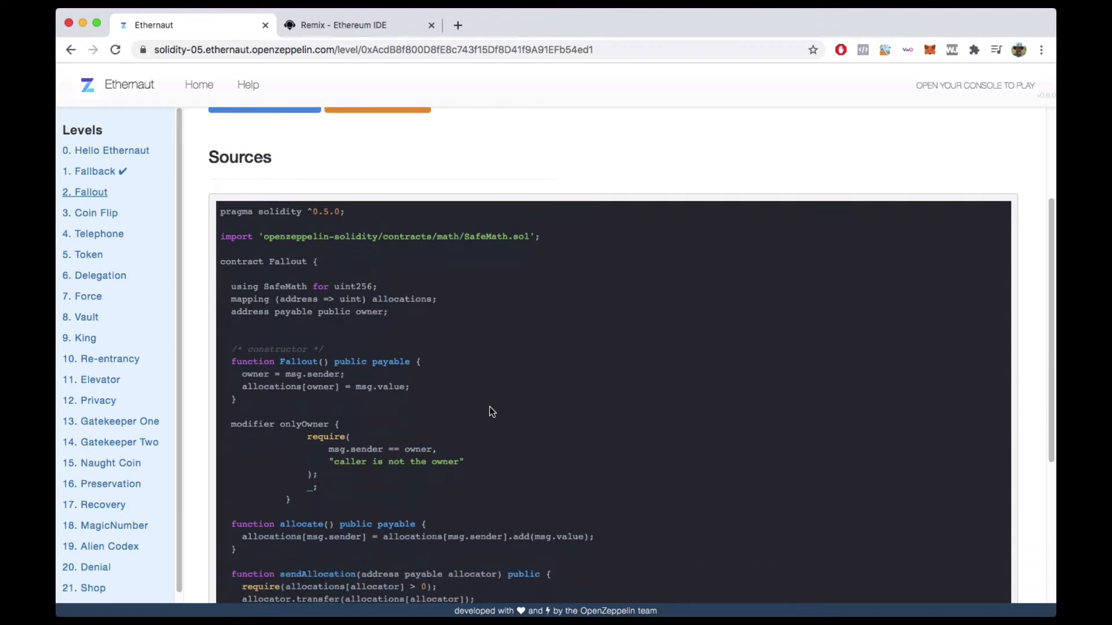
{"action": "scroll", "scroll_direction": "down", "scroll_amount": 3}
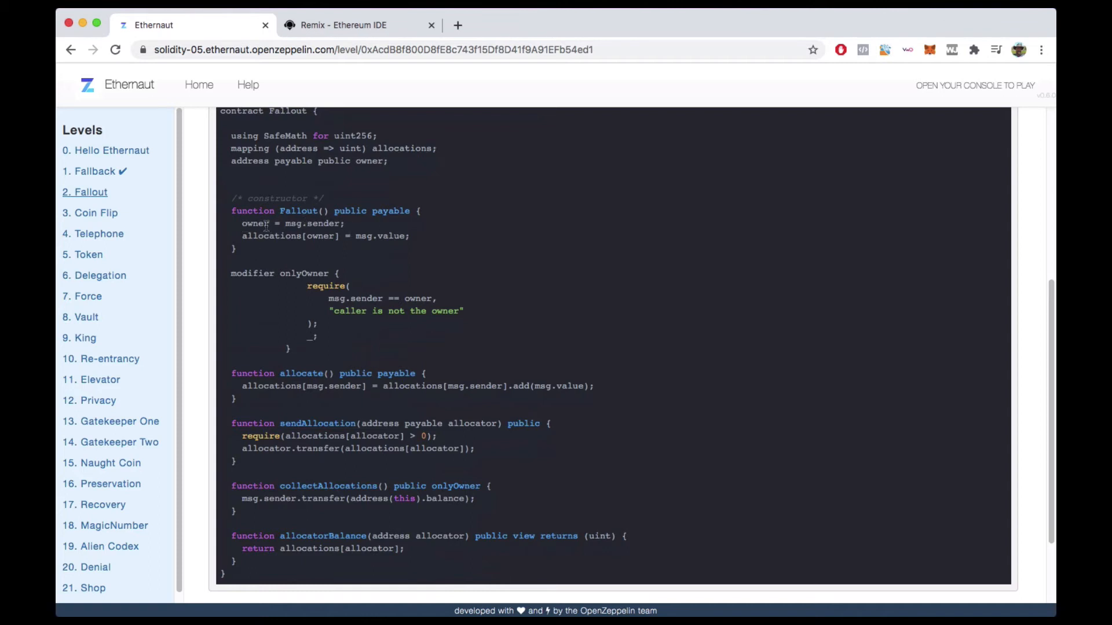
{"action": "double_click", "coordinate": [292, 224]}
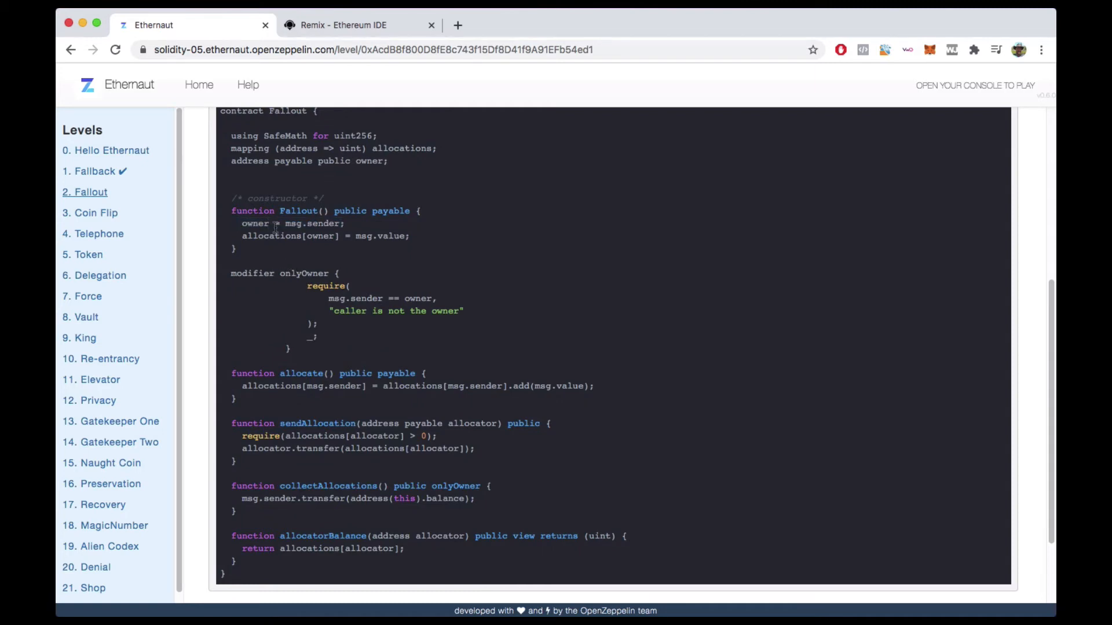
{"action": "double_click", "coordinate": [254, 223]}
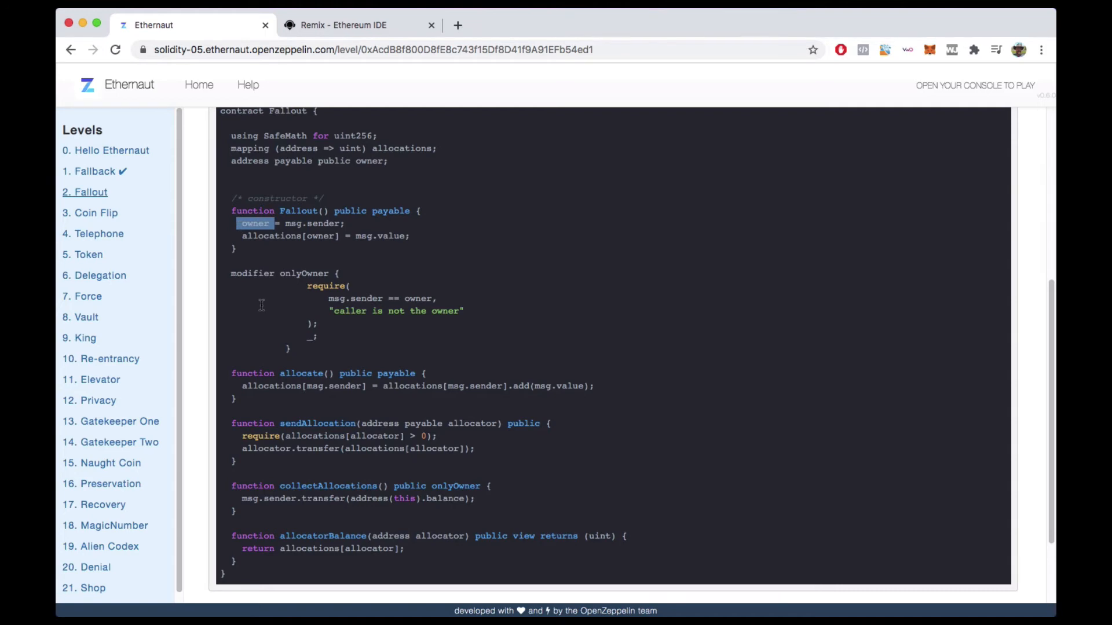
{"action": "scroll", "scroll_direction": "down", "scroll_amount": 3}
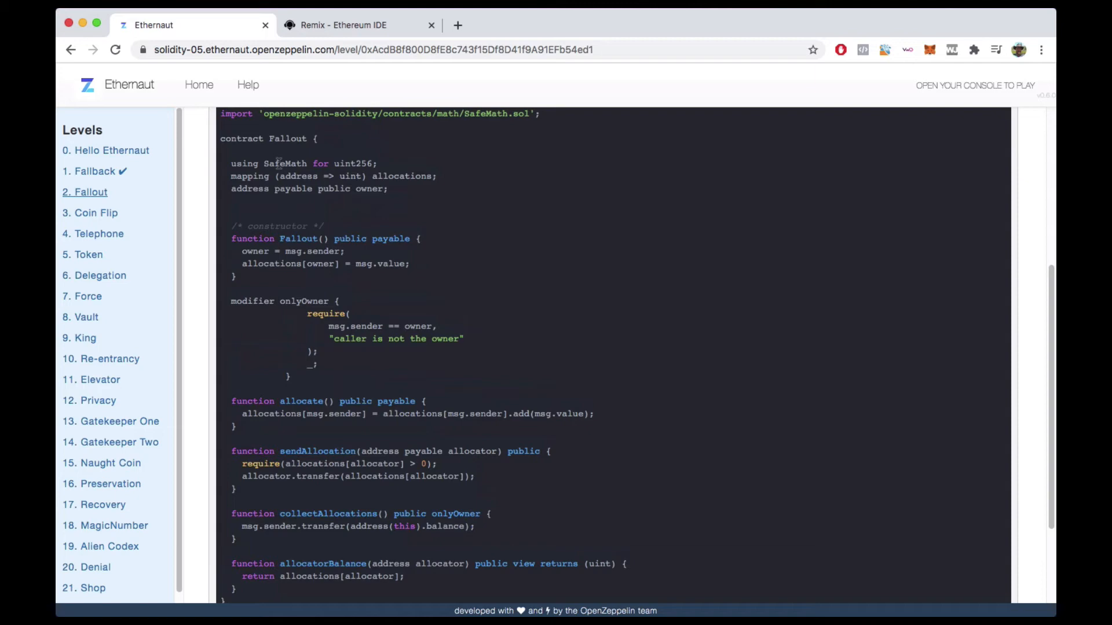
{"action": "scroll", "scroll_direction": "down", "scroll_amount": 3}
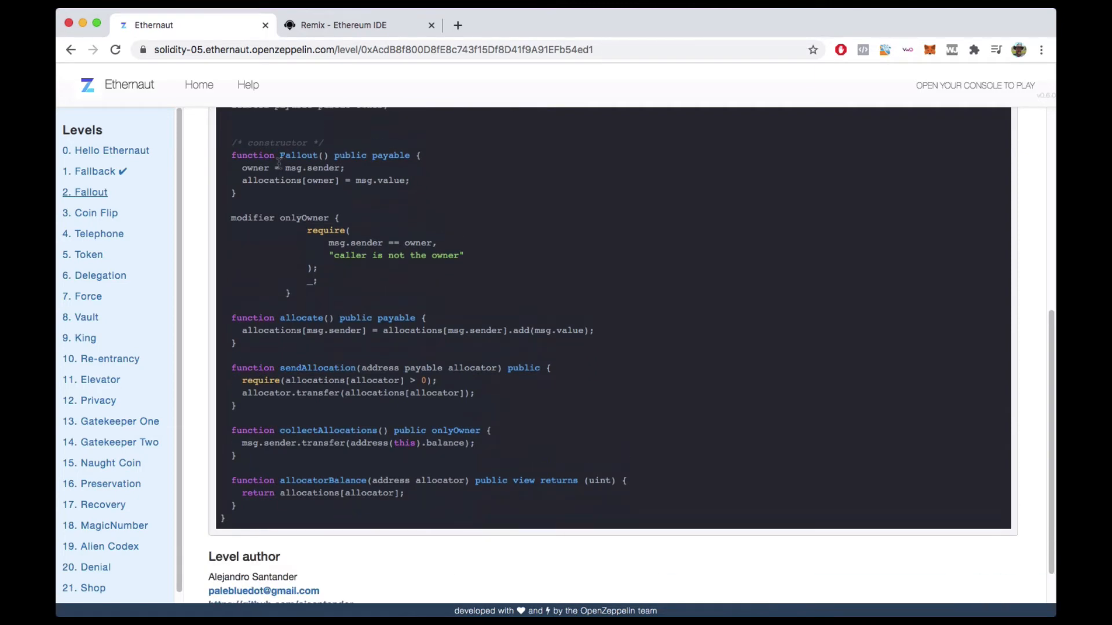
{"action": "scroll", "scroll_direction": "down", "scroll_amount": 3}
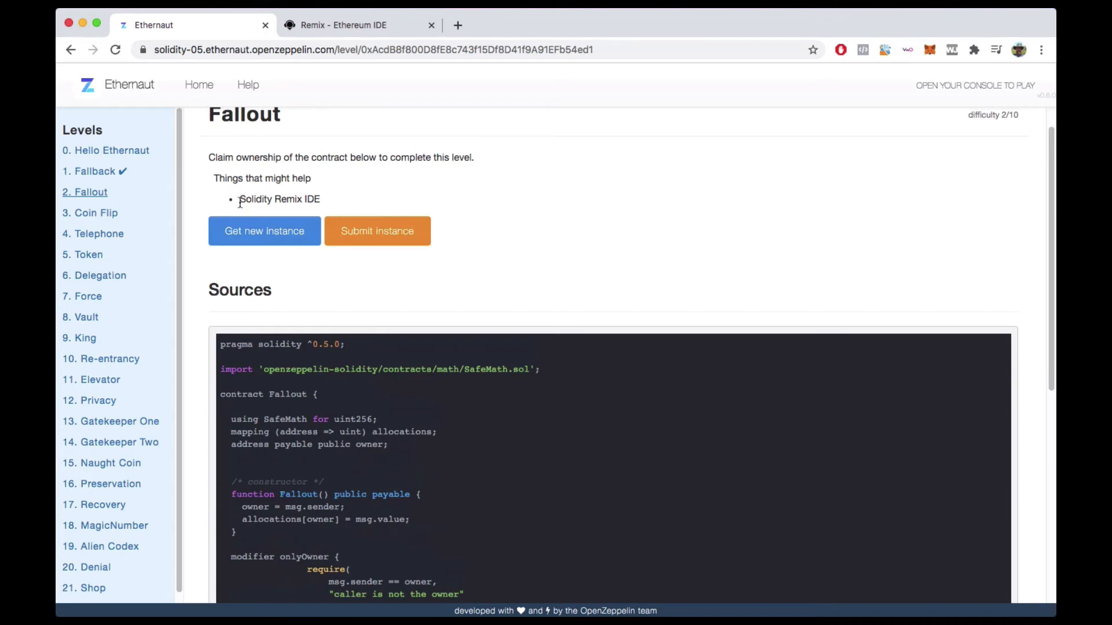
Step: Select the 'Solidity Remix IDE' hint and open the developer console with F12
{"action": "double_click", "coordinate": [279, 199]}
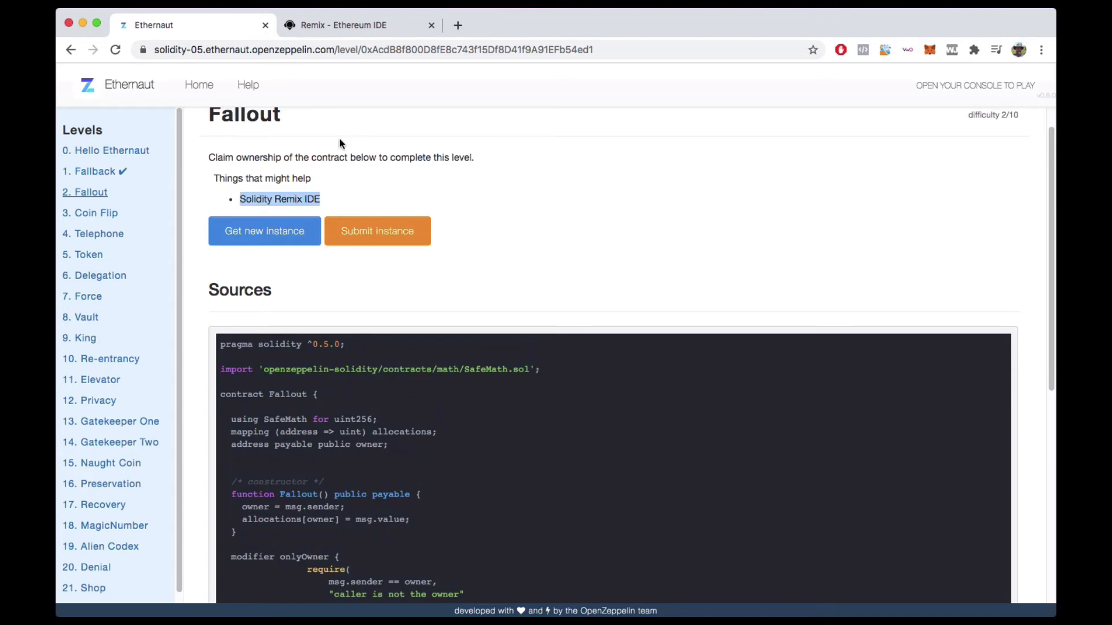
{"action": "left_click", "coordinate": [347, 25]}
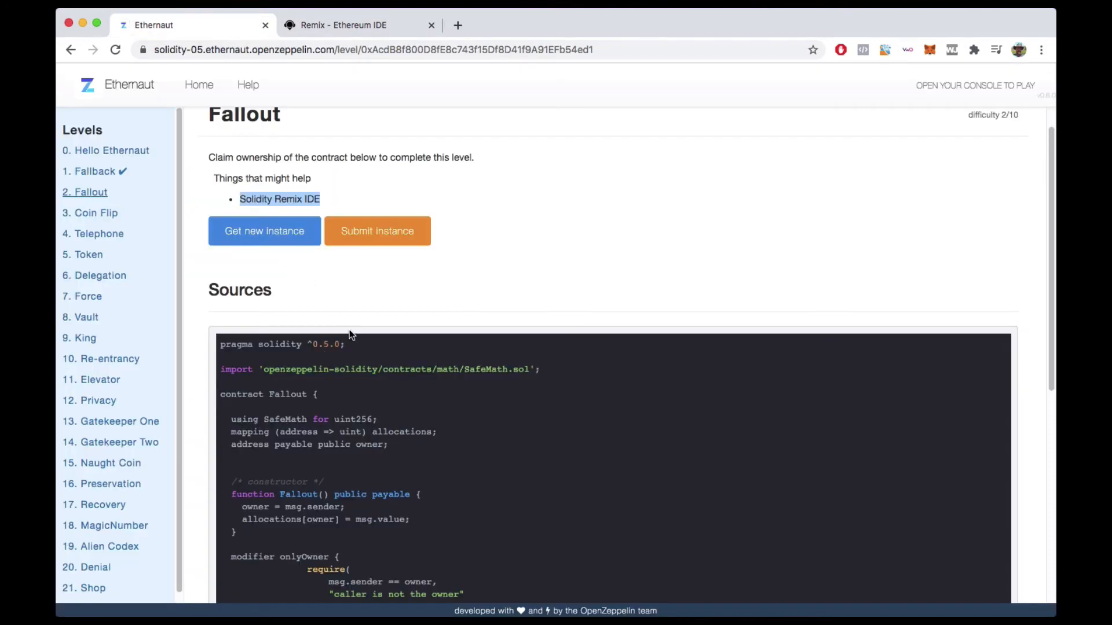
{"action": "key", "text": "F12"}
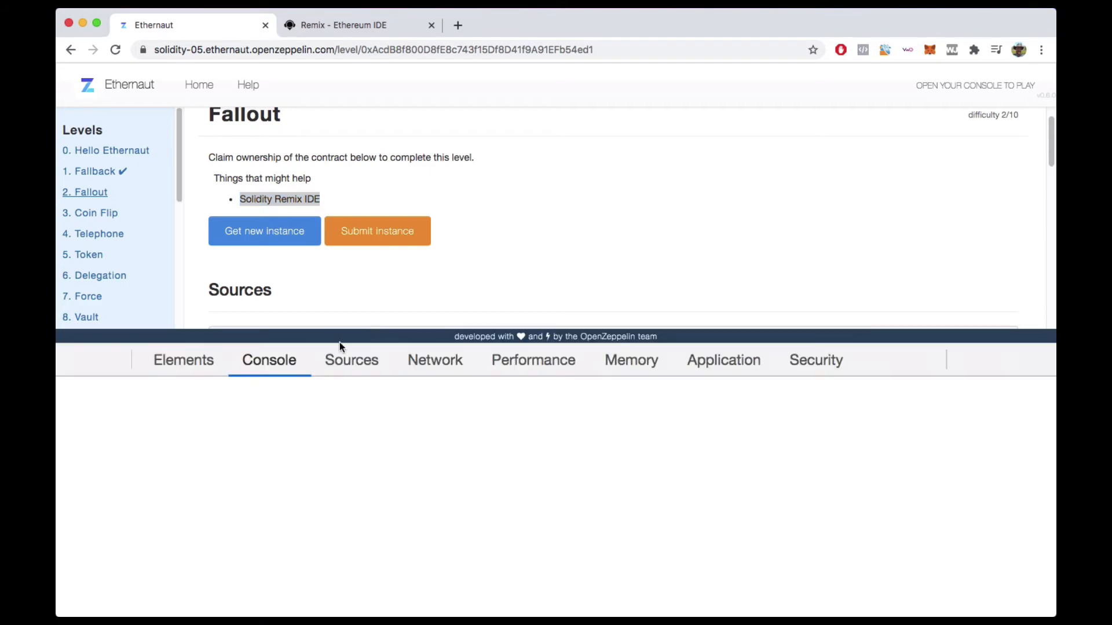
Step: Run await contract.owner() and player in the console, then clear the output
{"action": "type", "text": "contract.owner("}
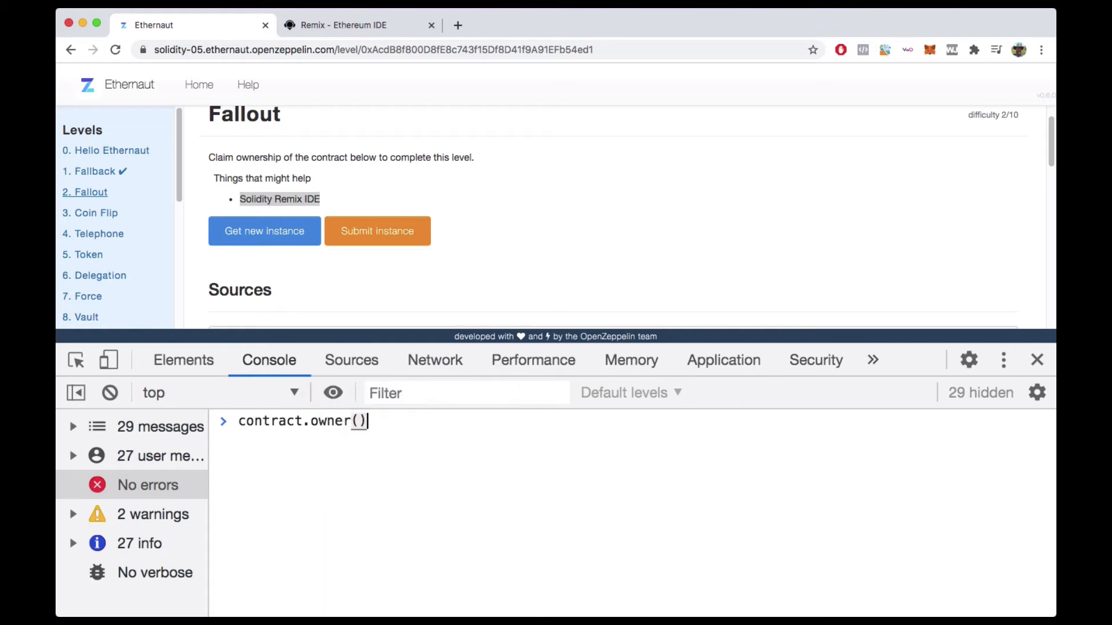
{"action": "type", "text": "await"}
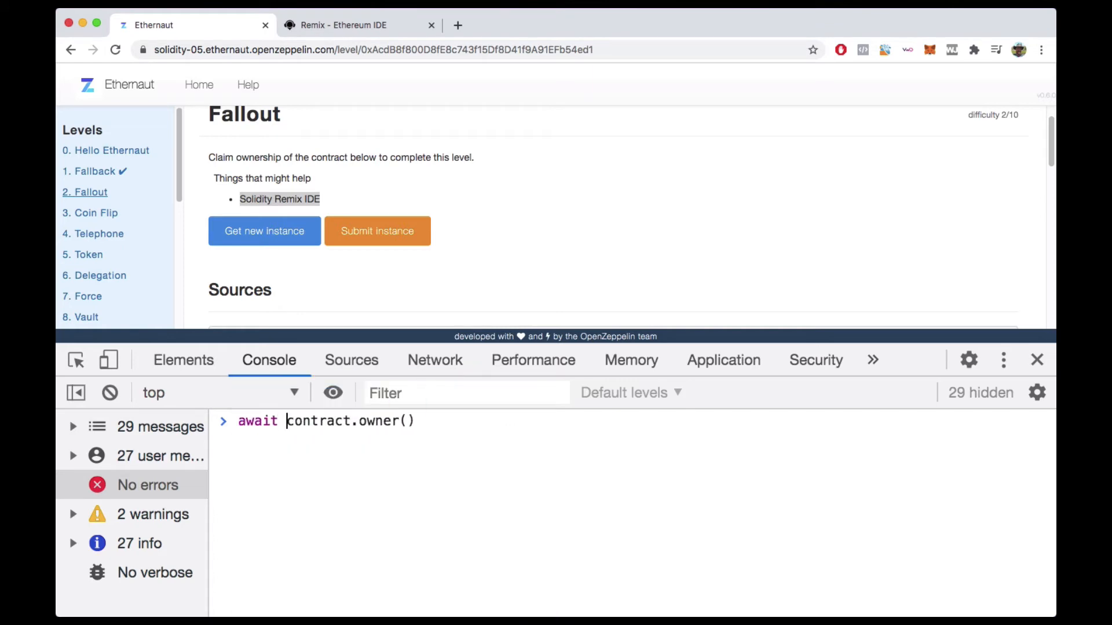
{"action": "key", "text": "Enter"}
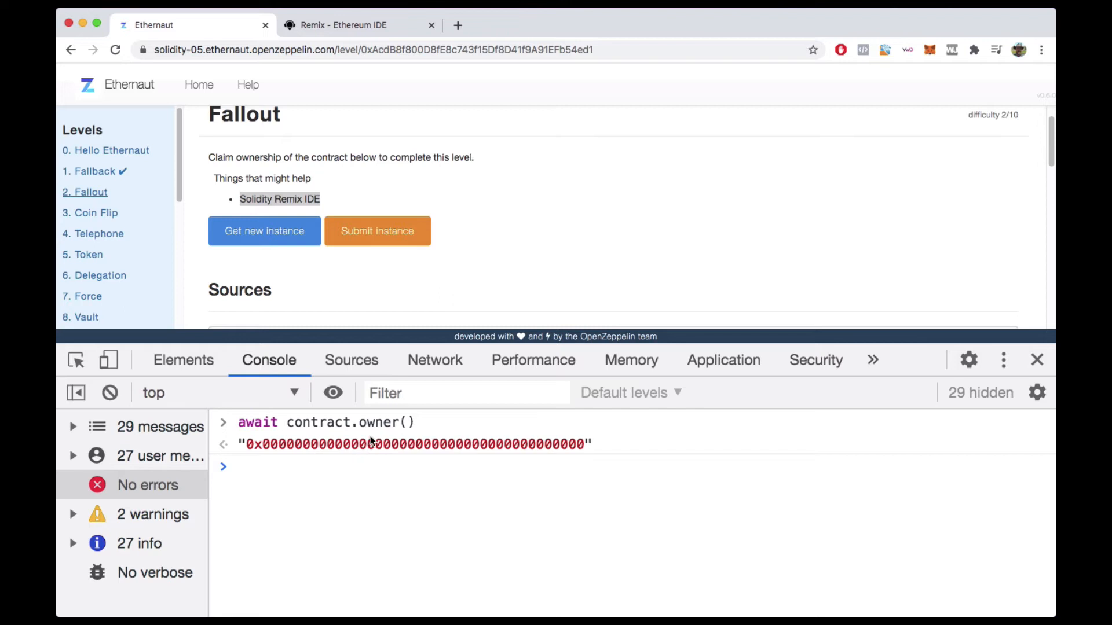
{"action": "mouse_move", "coordinate": [357, 484]}
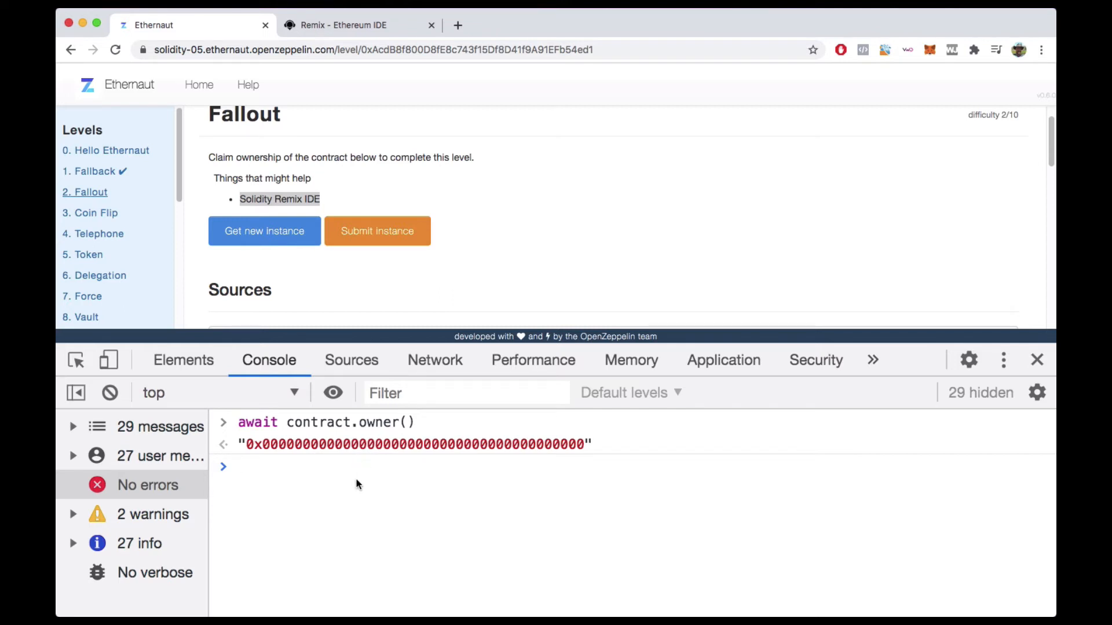
{"action": "type", "text": "player"}
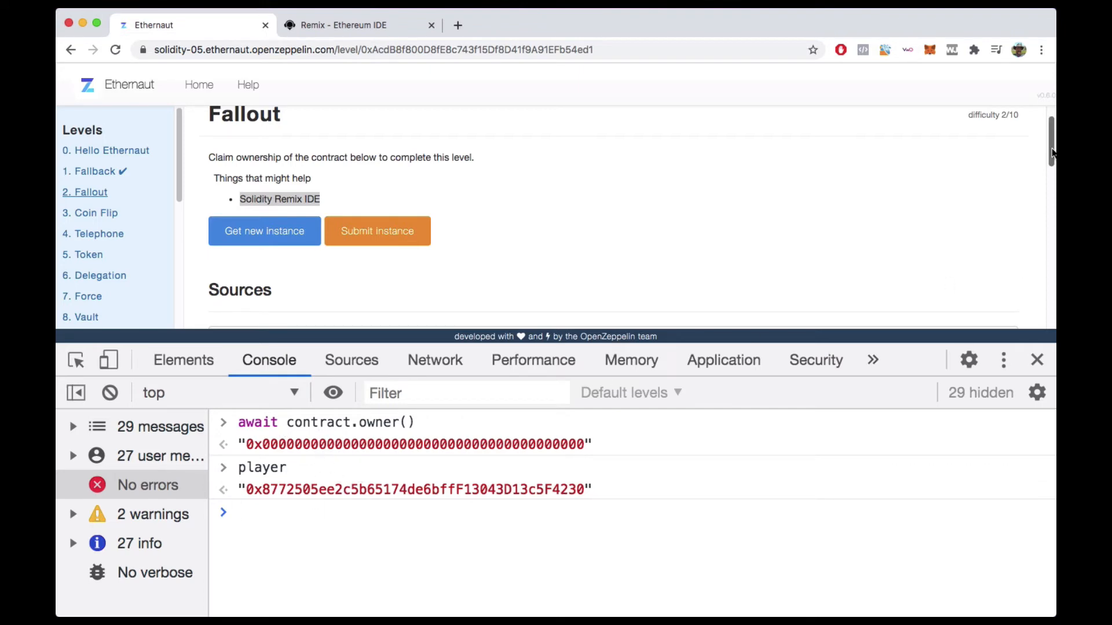
{"action": "scroll", "scroll_direction": "down", "scroll_amount": 3}
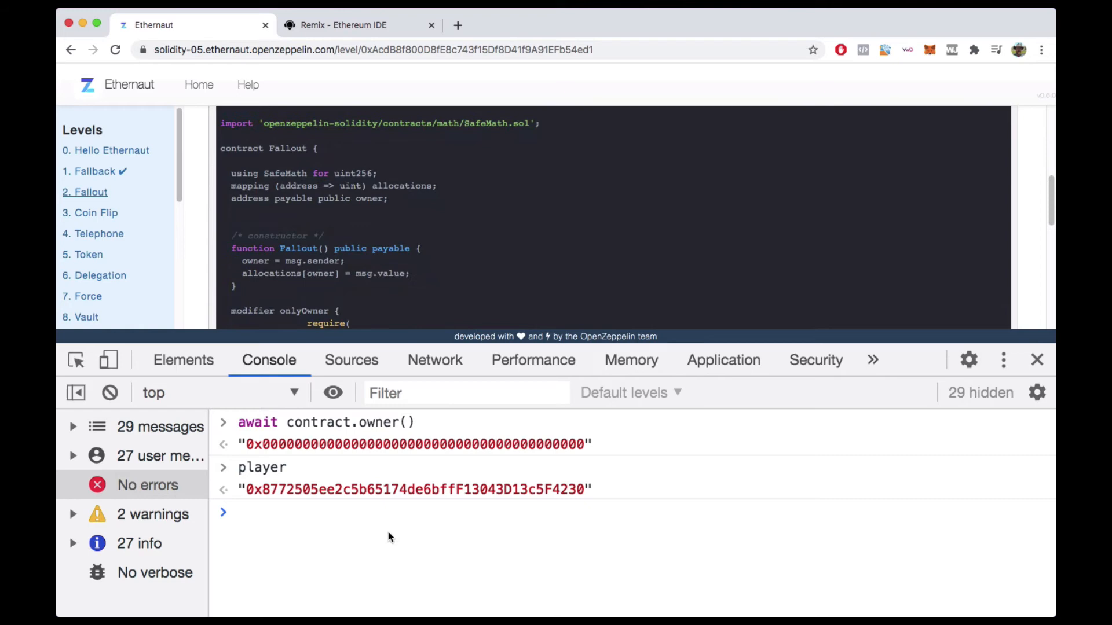
{"action": "mouse_move", "coordinate": [363, 550]}
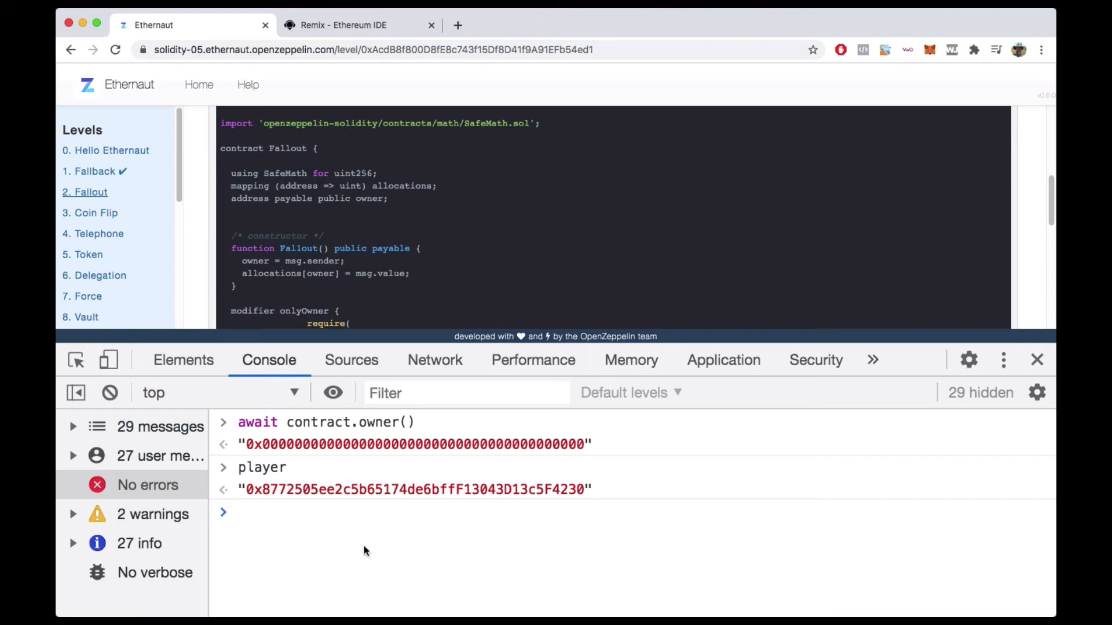
{"action": "left_click", "coordinate": [109, 392]}
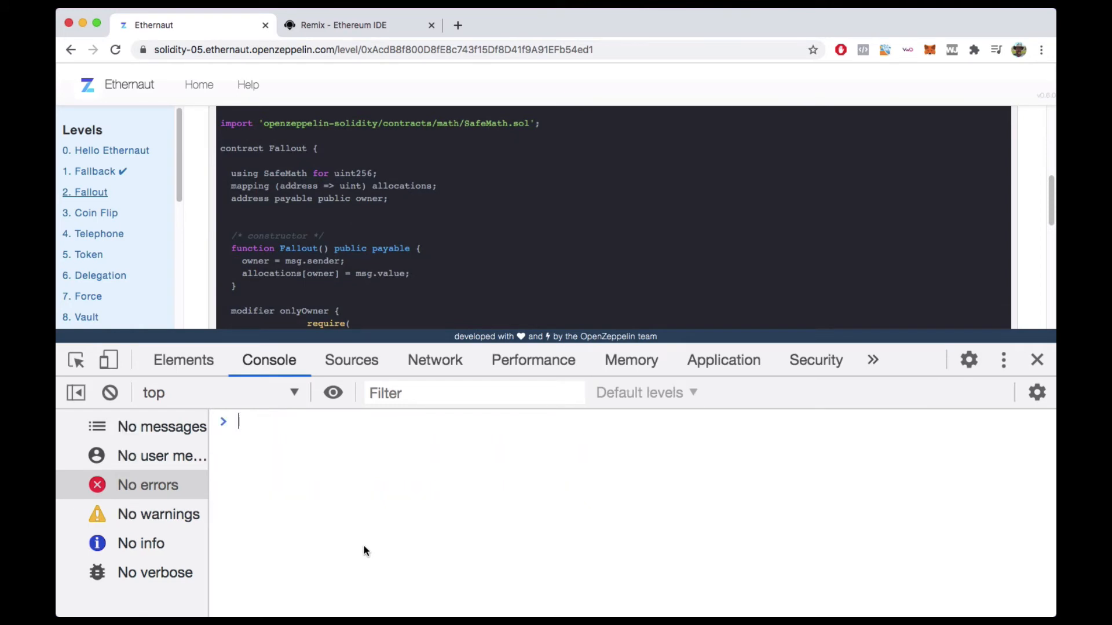
Step: Run contract.abi and expand its six function entries
{"action": "type", "text": "contract.abi"}
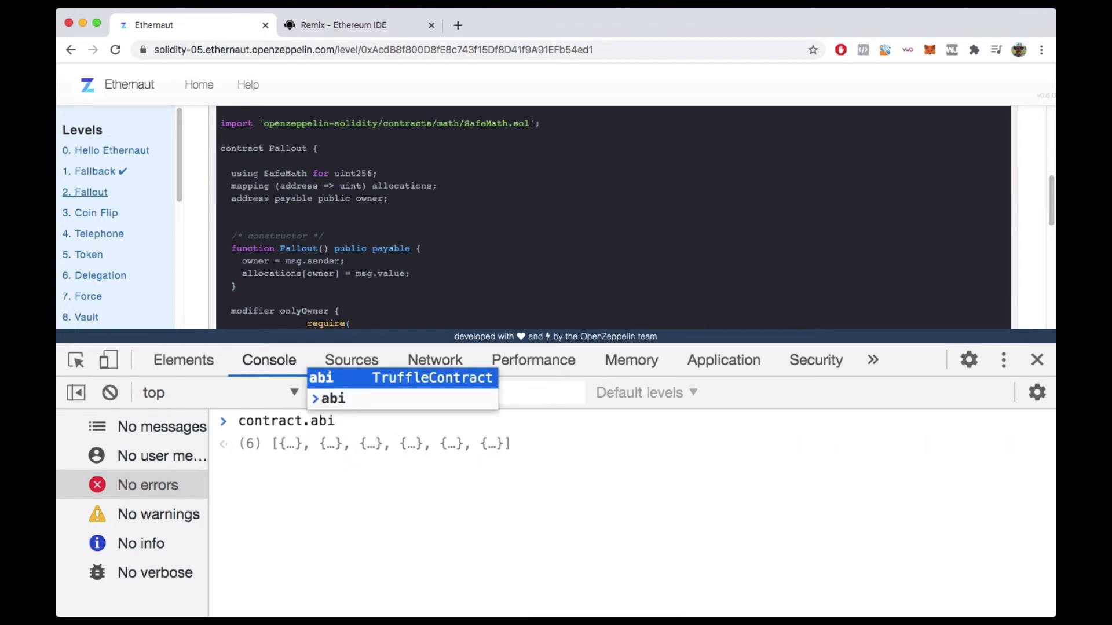
{"action": "mouse_move", "coordinate": [339, 523]}
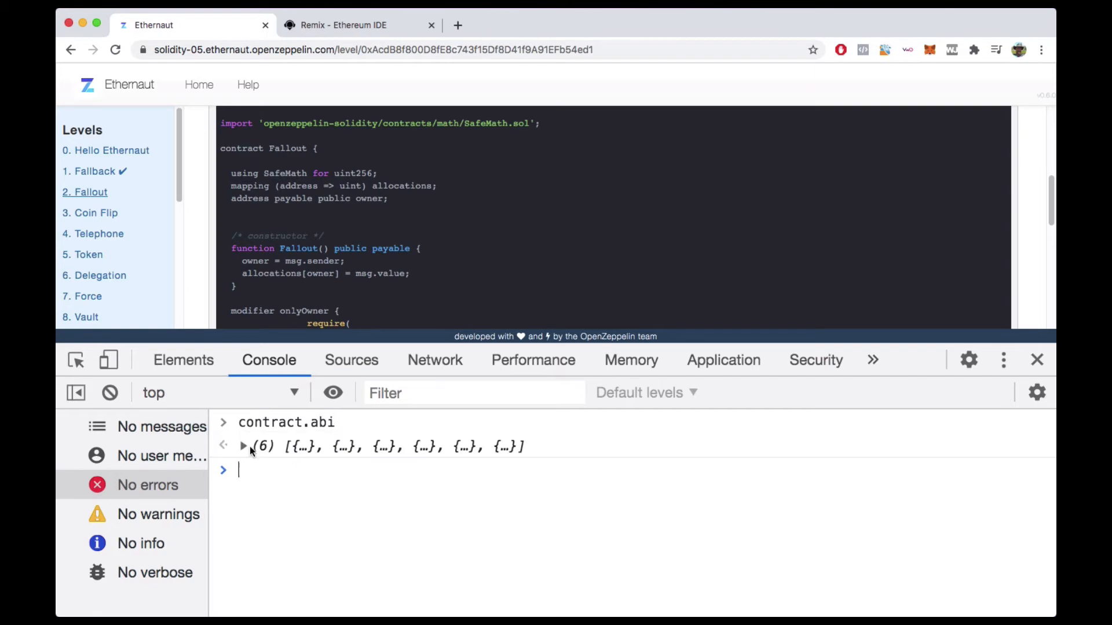
{"action": "left_click", "coordinate": [243, 446]}
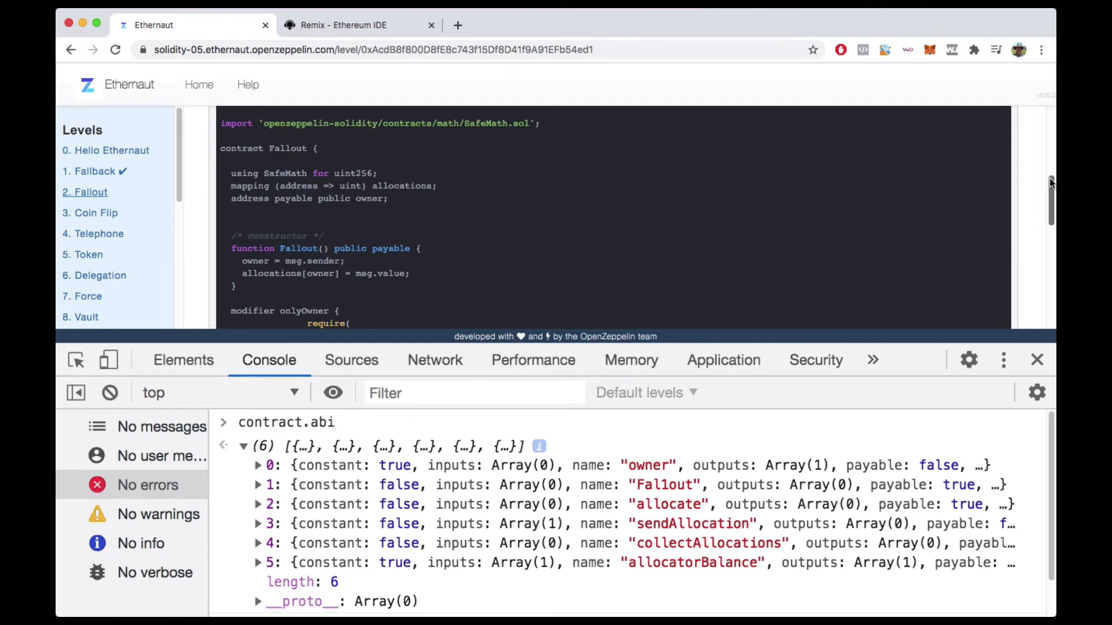
{"action": "scroll", "scroll_direction": "down", "scroll_amount": 3}
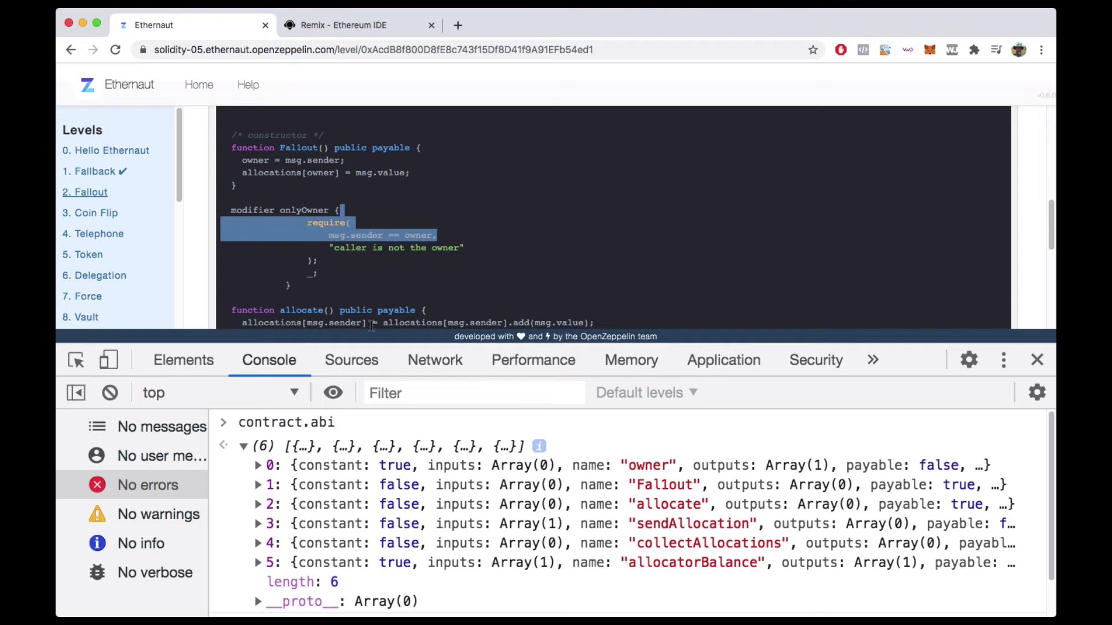
{"action": "scroll", "scroll_direction": "down", "scroll_amount": 3}
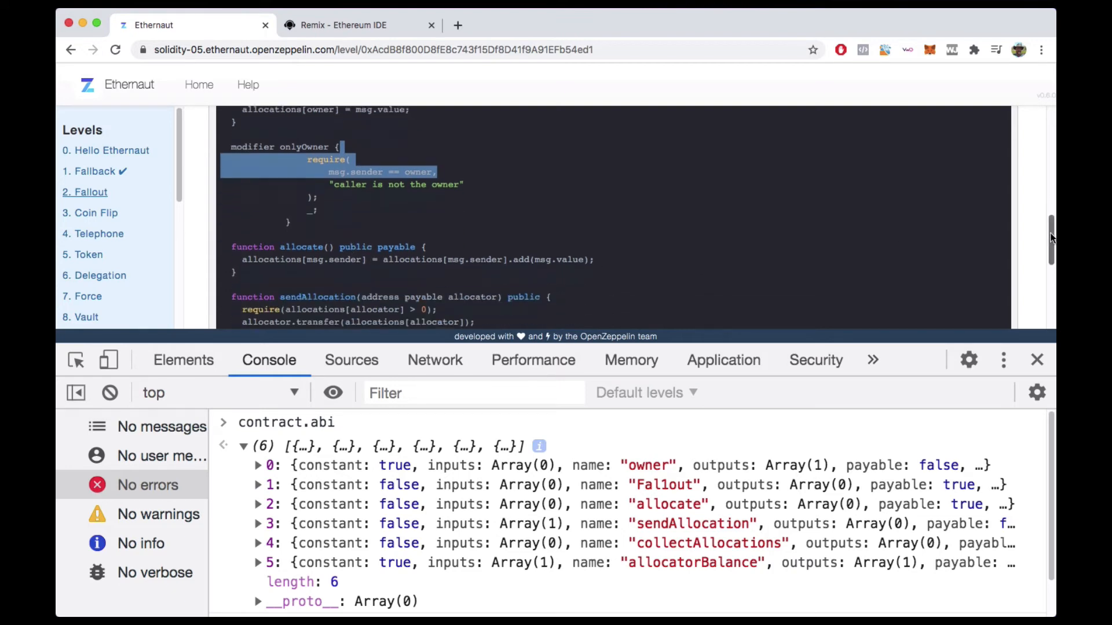
{"action": "scroll", "scroll_direction": "down", "scroll_amount": 3}
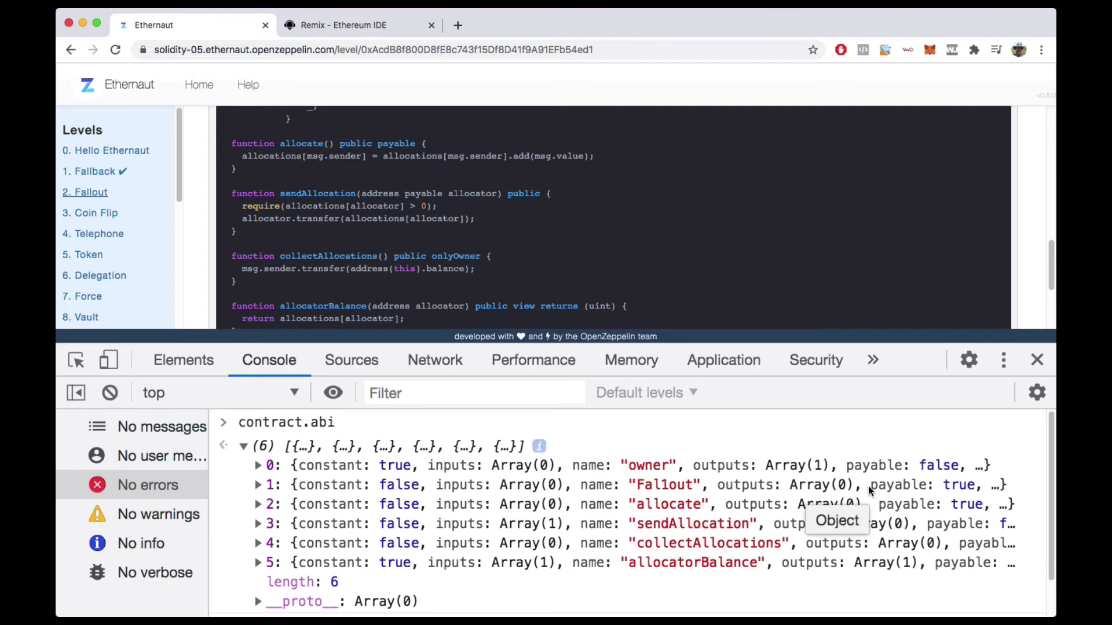
{"action": "mouse_move", "coordinate": [518, 328]}
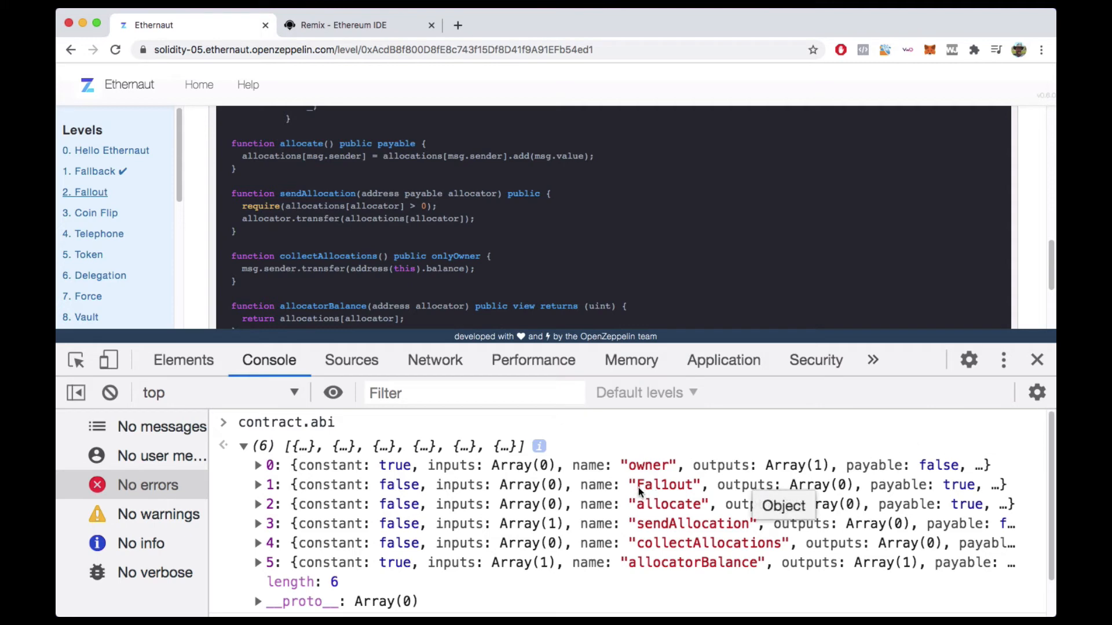
Step: Highlight Fal1out in the ABI, plus the constructor name and owner in the source
{"action": "double_click", "coordinate": [664, 486]}
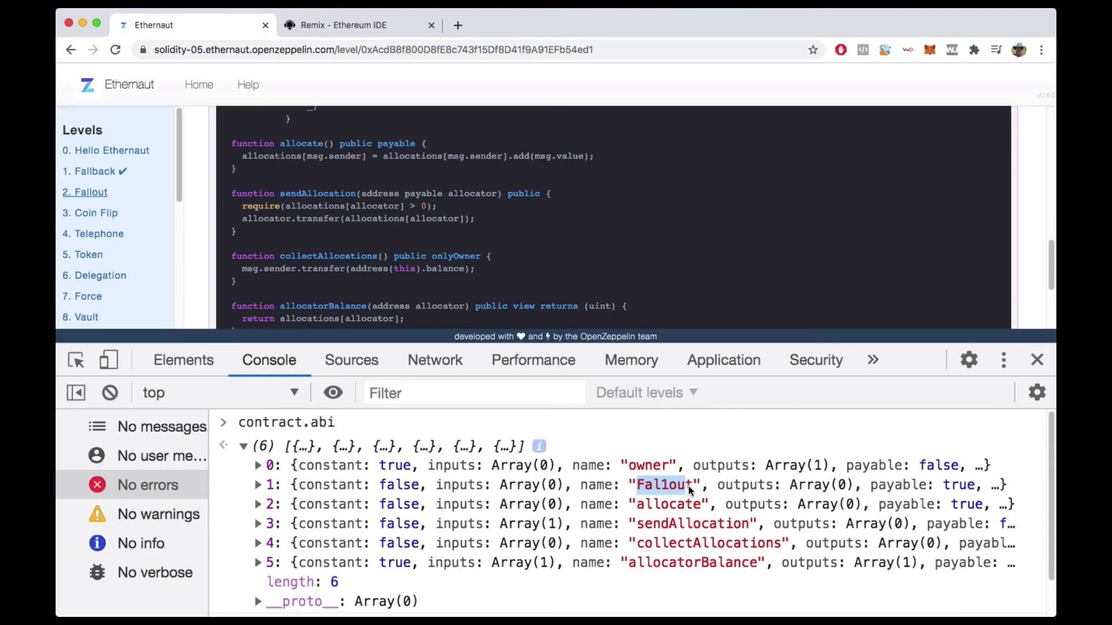
{"action": "mouse_move", "coordinate": [702, 491]}
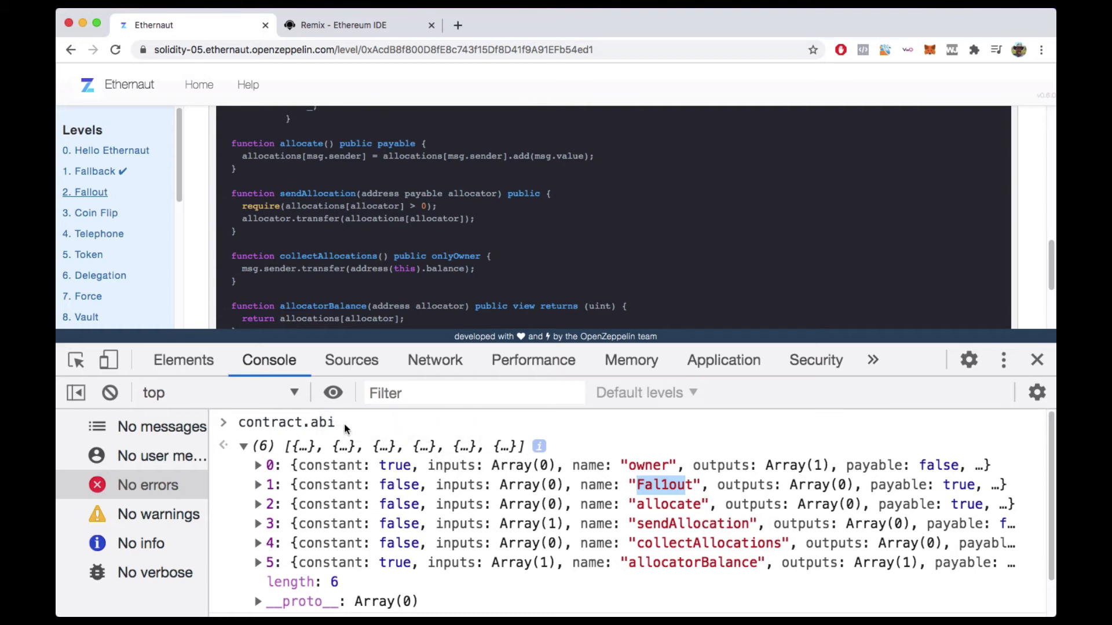
{"action": "mouse_move", "coordinate": [764, 530]}
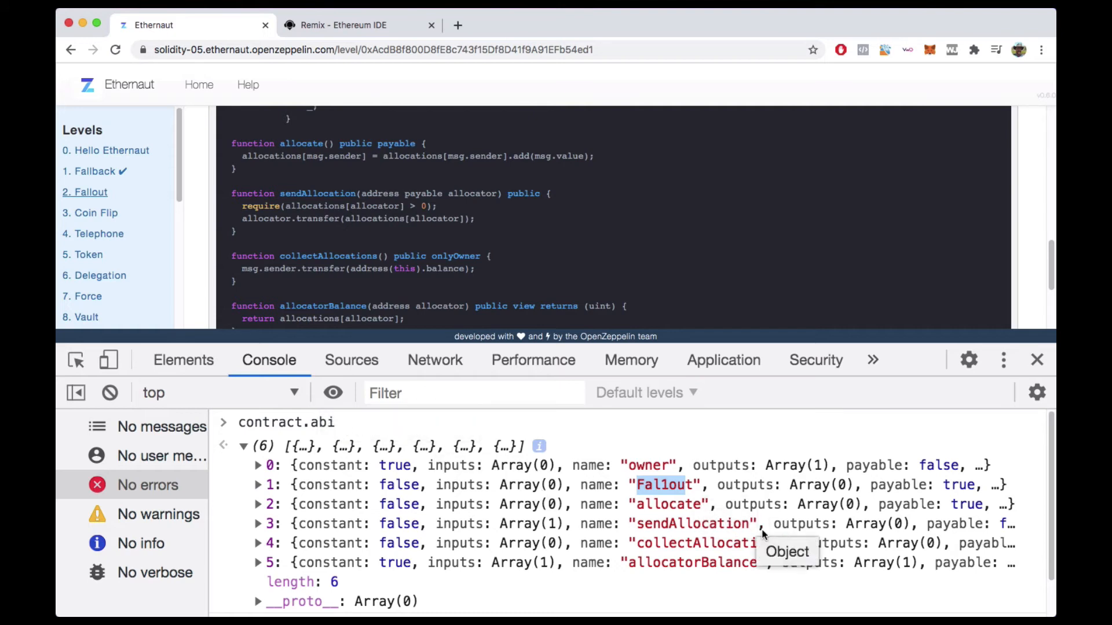
{"action": "mouse_move", "coordinate": [698, 489]}
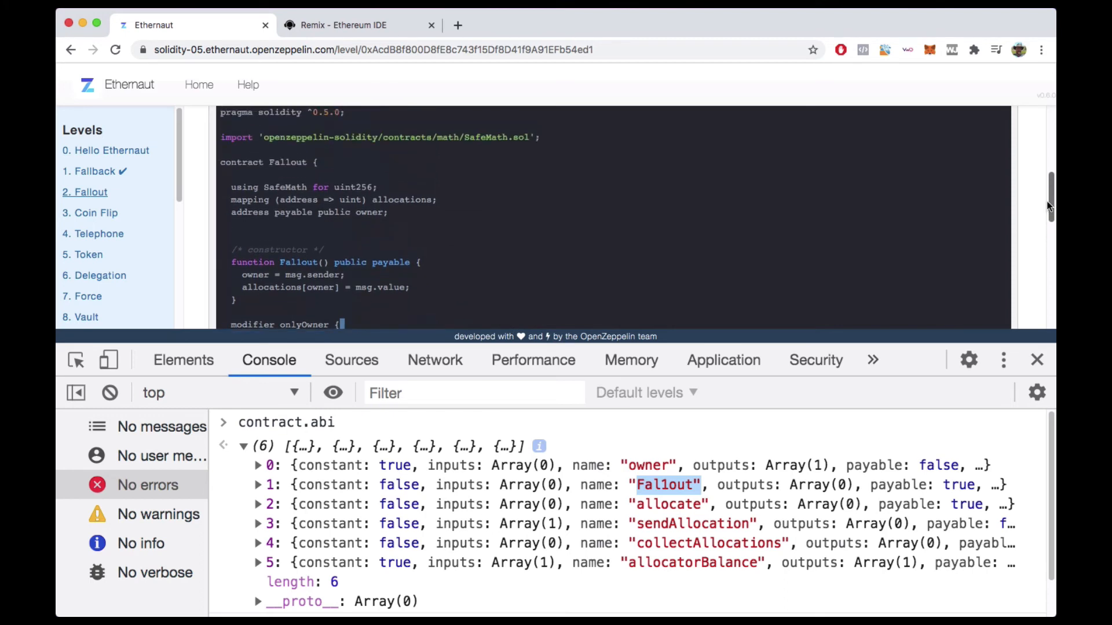
{"action": "double_click", "coordinate": [296, 263]}
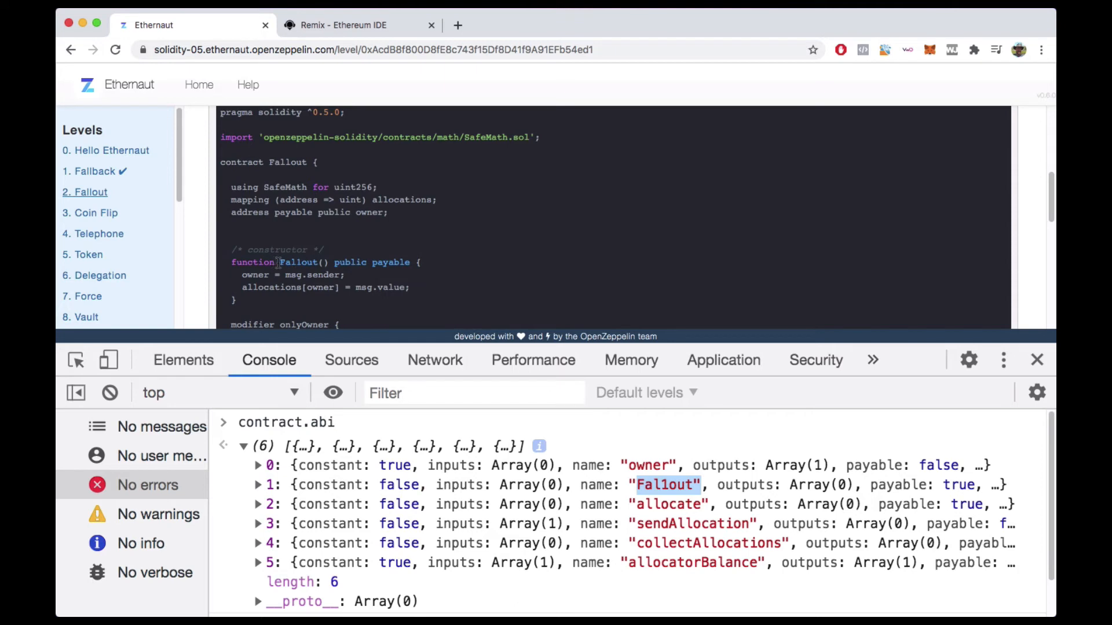
{"action": "double_click", "coordinate": [350, 262]}
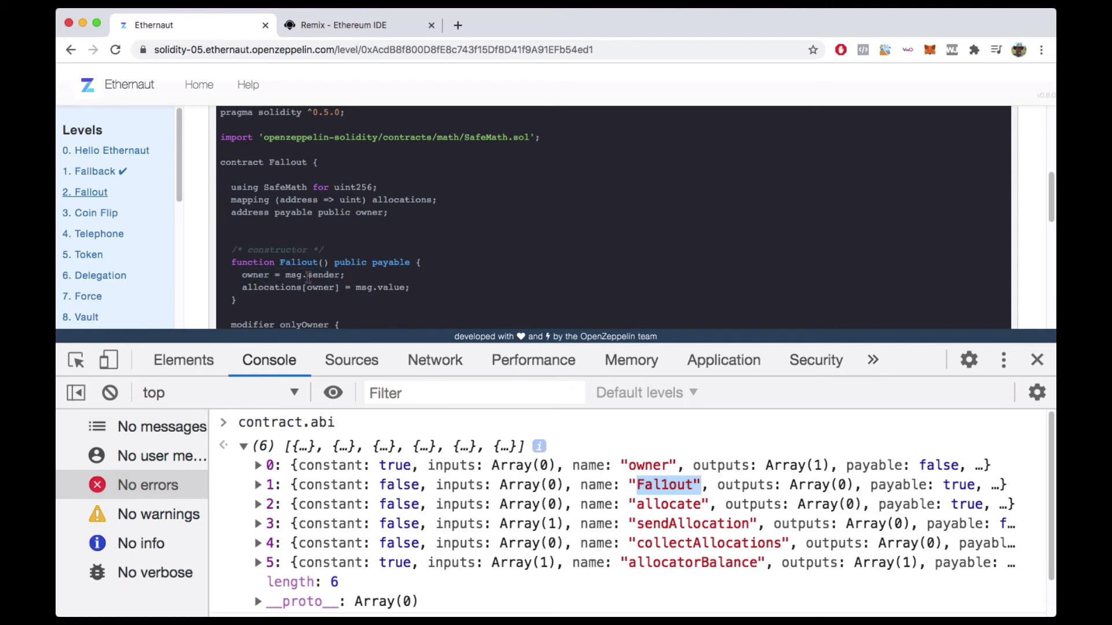
{"action": "double_click", "coordinate": [293, 275]}
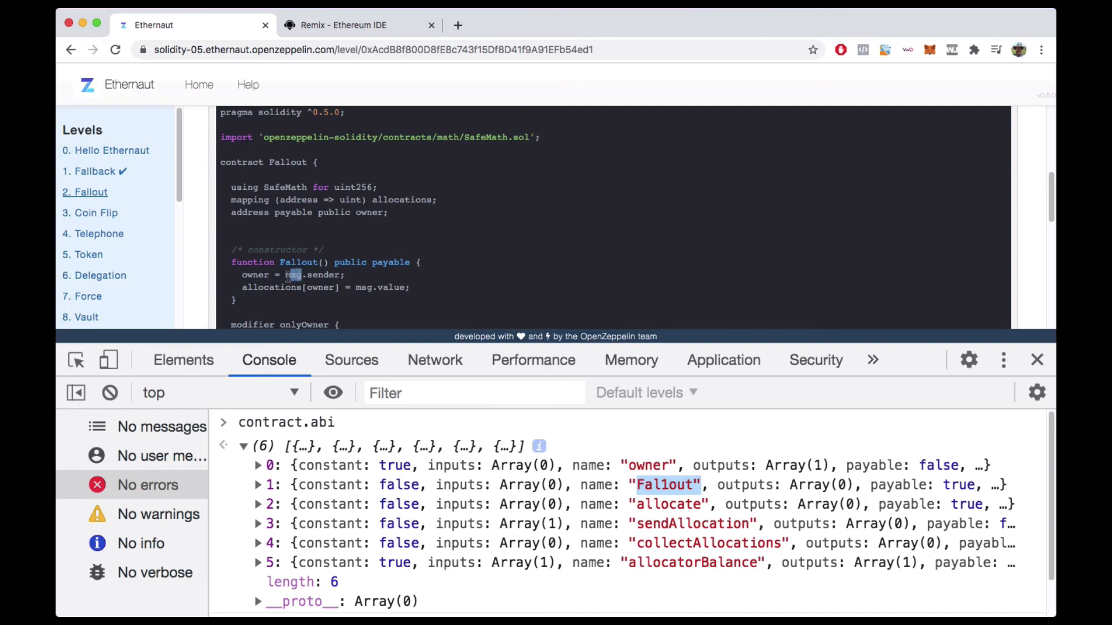
{"action": "double_click", "coordinate": [312, 275]}
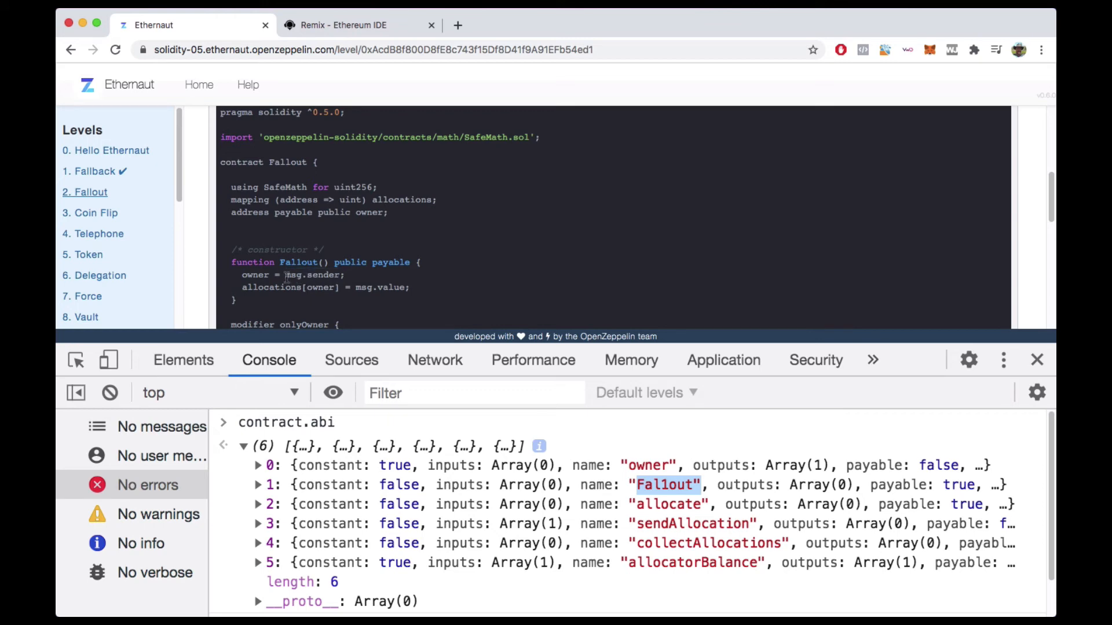
{"action": "double_click", "coordinate": [312, 275]}
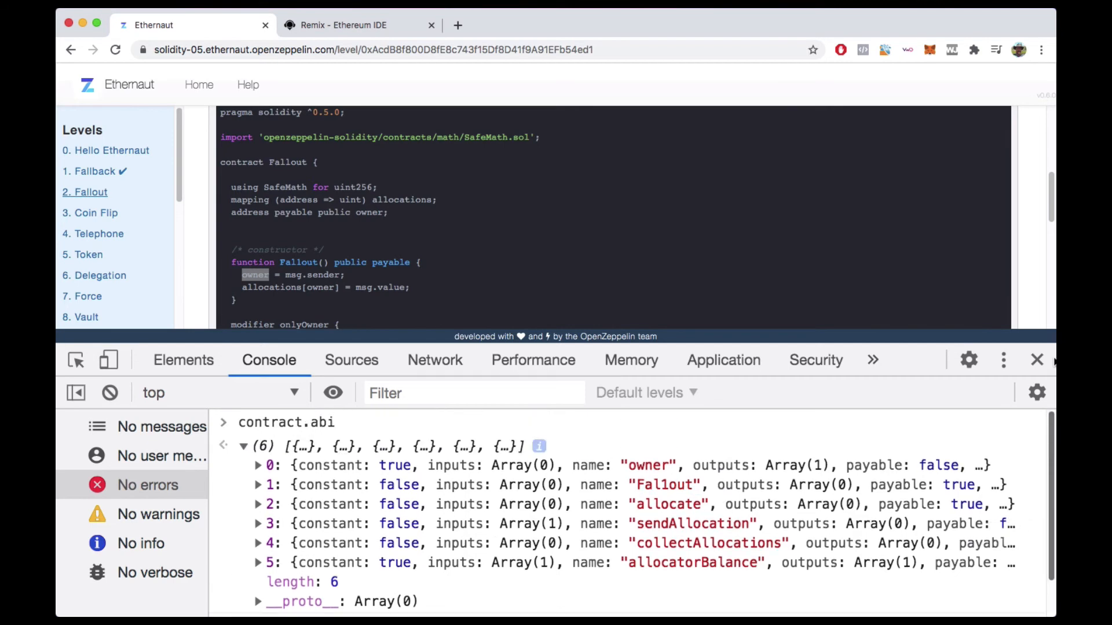
Step: Run await contract.owner() and player, then enter contract.Fal1out
{"action": "type", "text": "await contract.owner("}
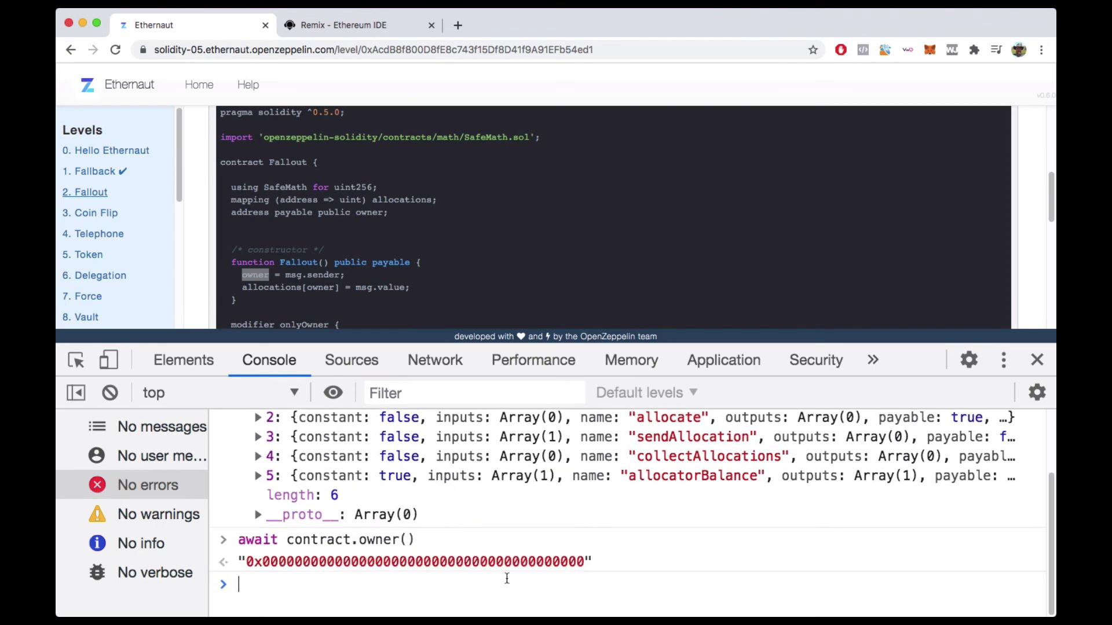
{"action": "type", "text": "player"}
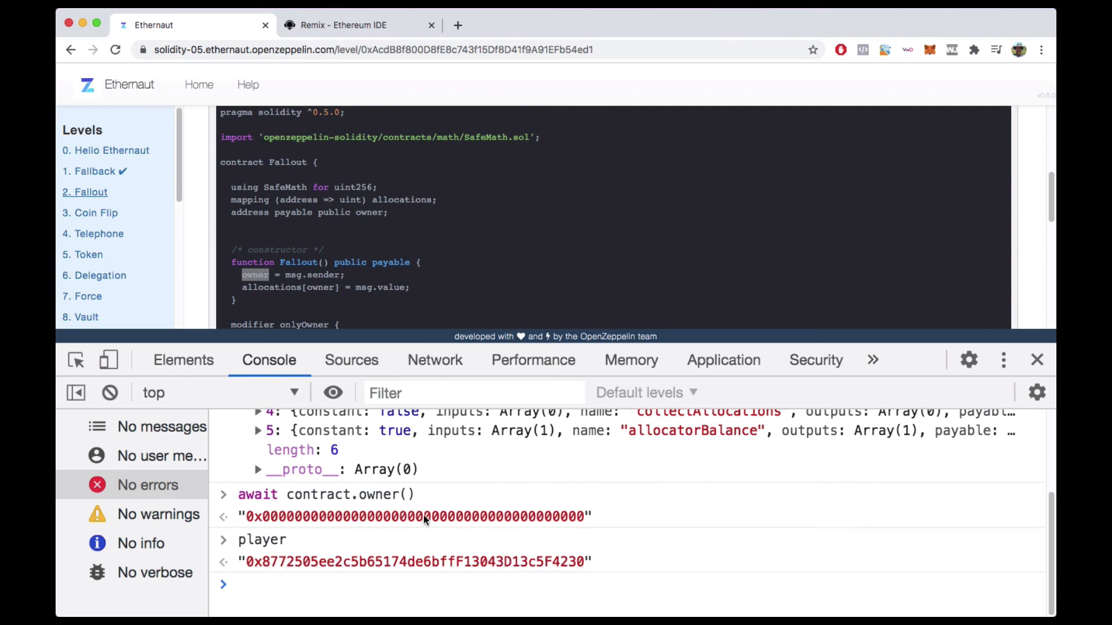
{"action": "type", "text": "await"}
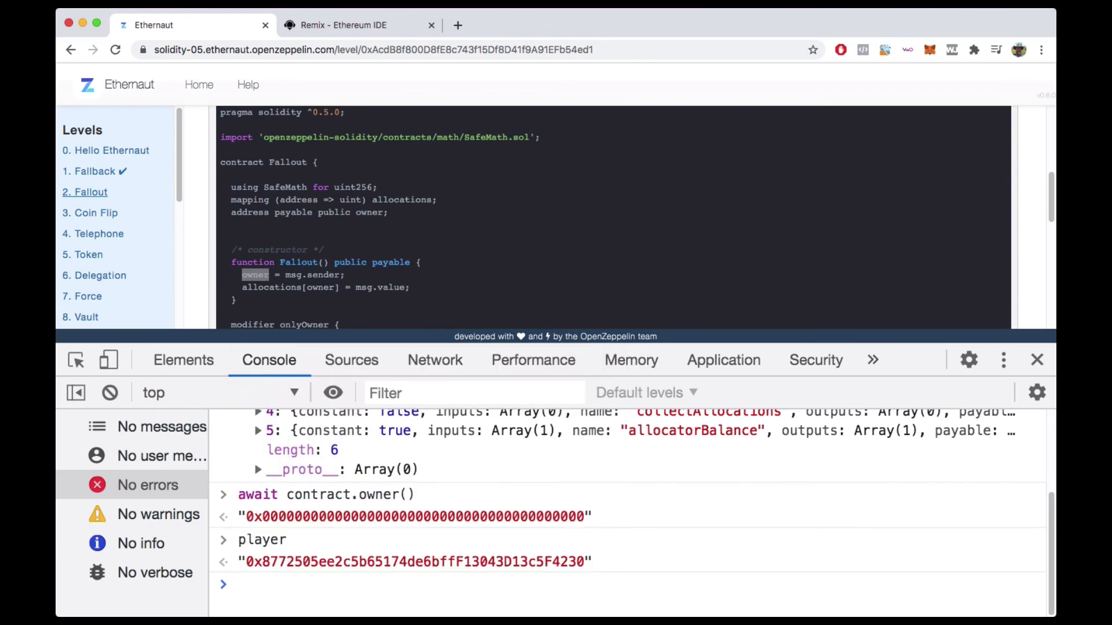
{"action": "type", "text": "contract.Fallout"}
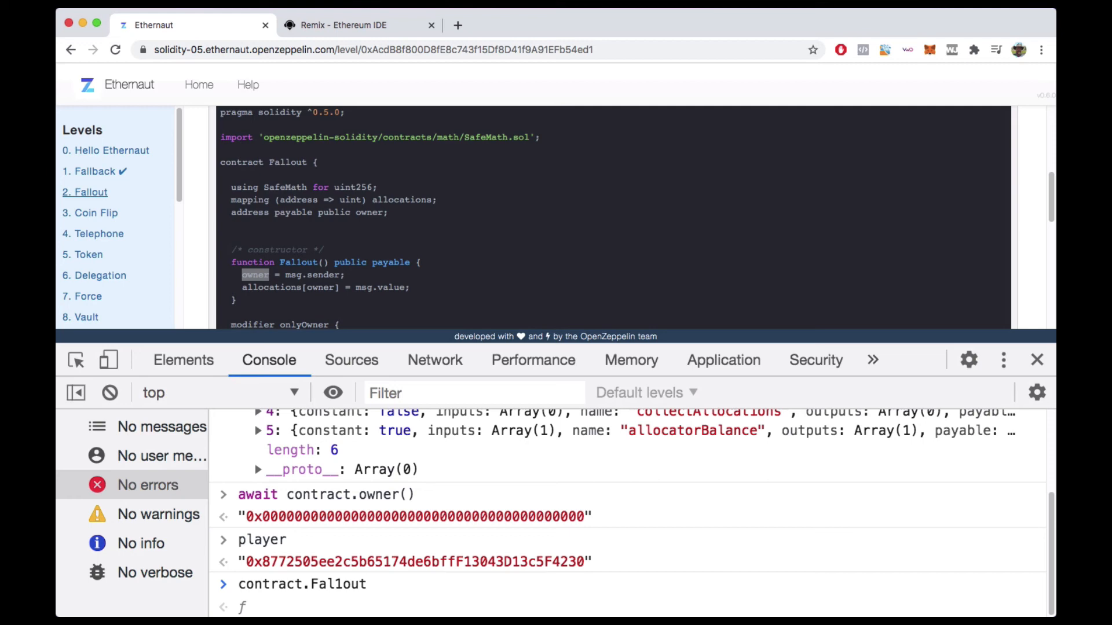
Step: Call contract.Fal1out() and confirm the MetaMask transaction
{"action": "type", "text": "()"}
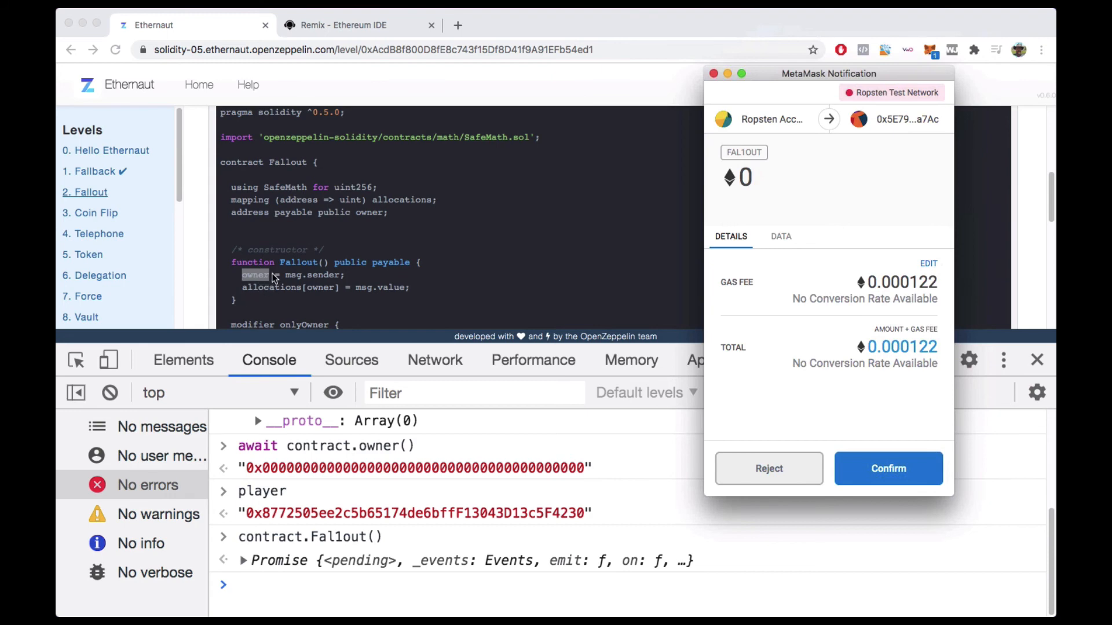
{"action": "mouse_move", "coordinate": [776, 83]}
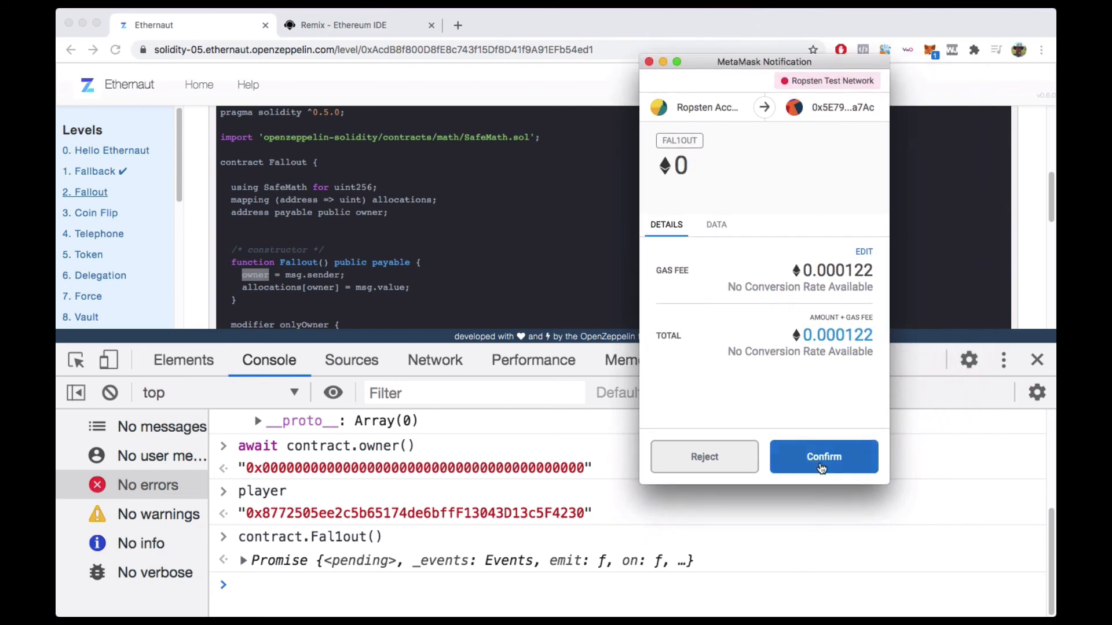
{"action": "left_click", "coordinate": [822, 456]}
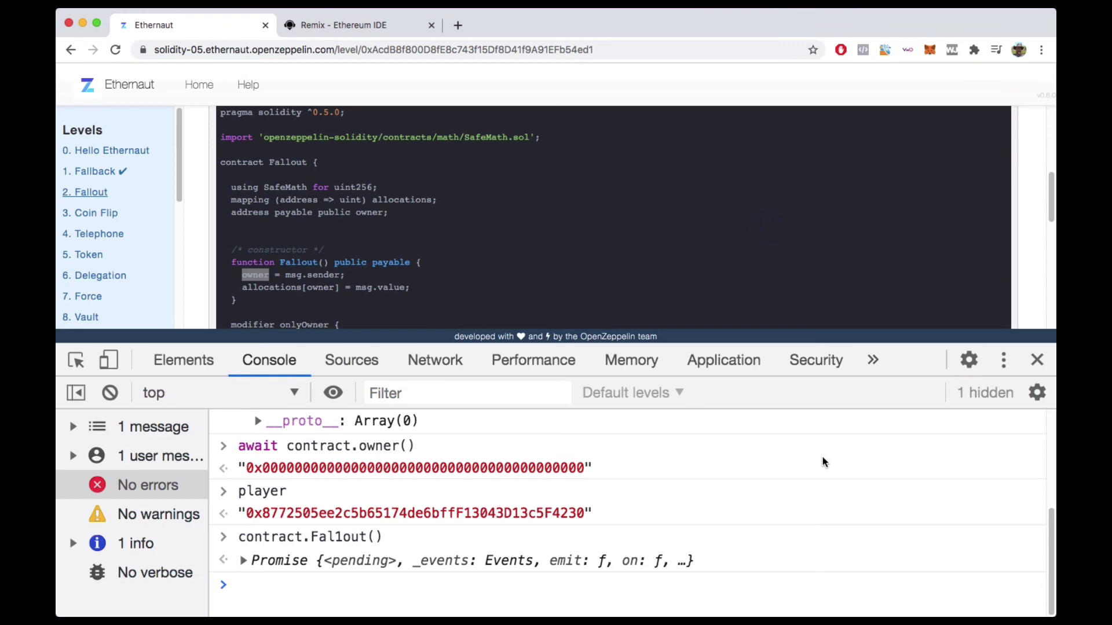
{"action": "mouse_move", "coordinate": [806, 464]}
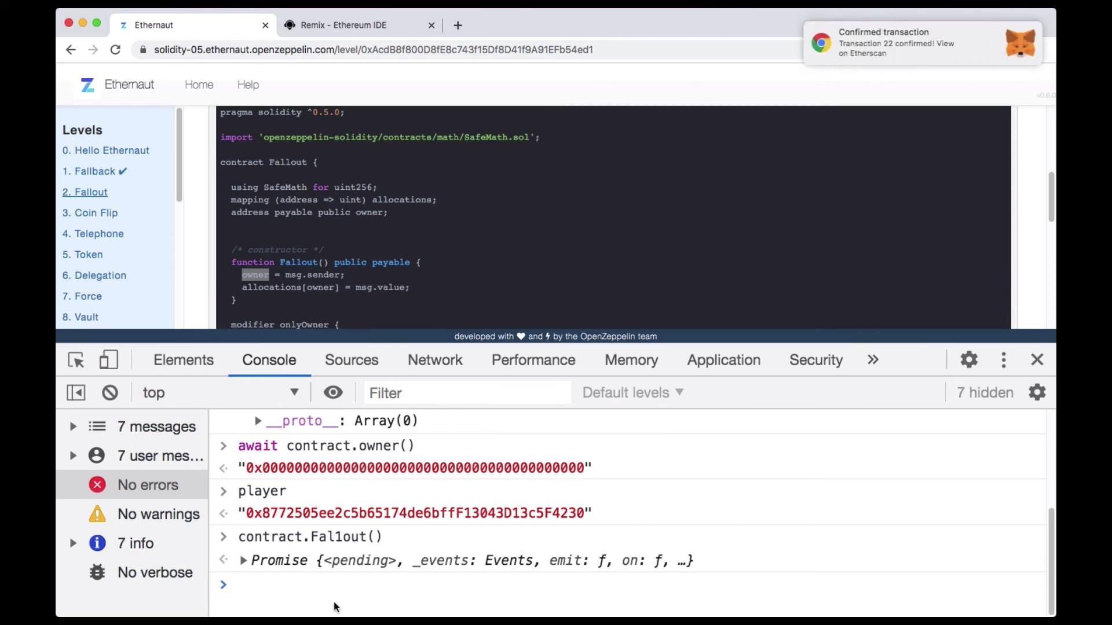
Step: Run await contract.owner() and player to confirm the owner is the player's address
{"action": "type", "text": "await contract.owner()"}
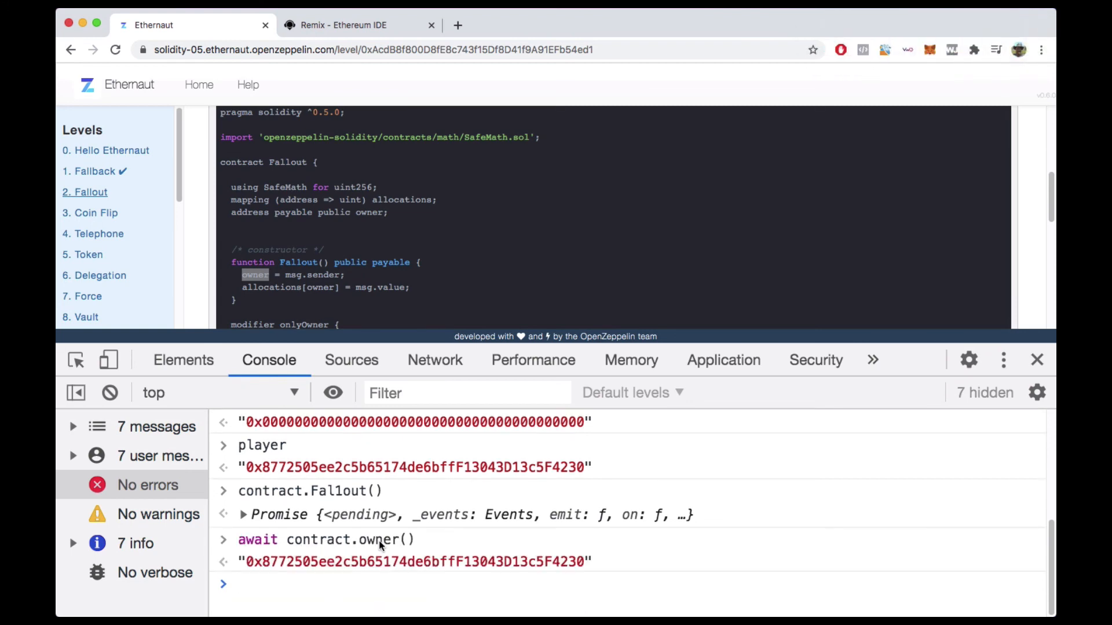
{"action": "type", "text": "player"}
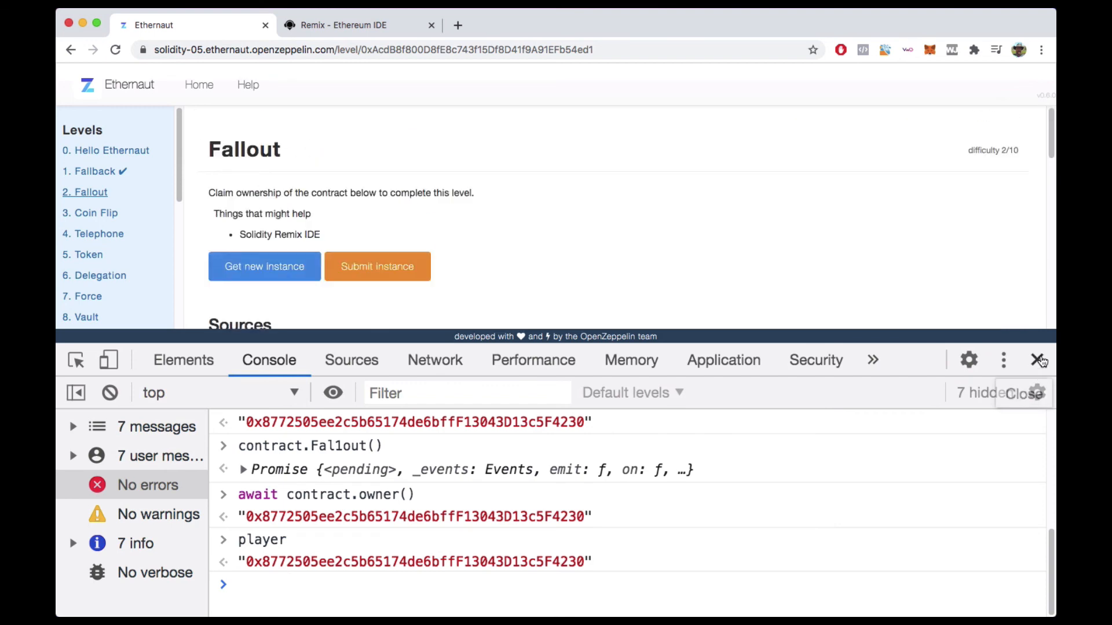
Step: Submit the Fallout instance, confirm it in MetaMask, and view Untitled.sol in Remix
{"action": "left_click", "coordinate": [376, 266]}
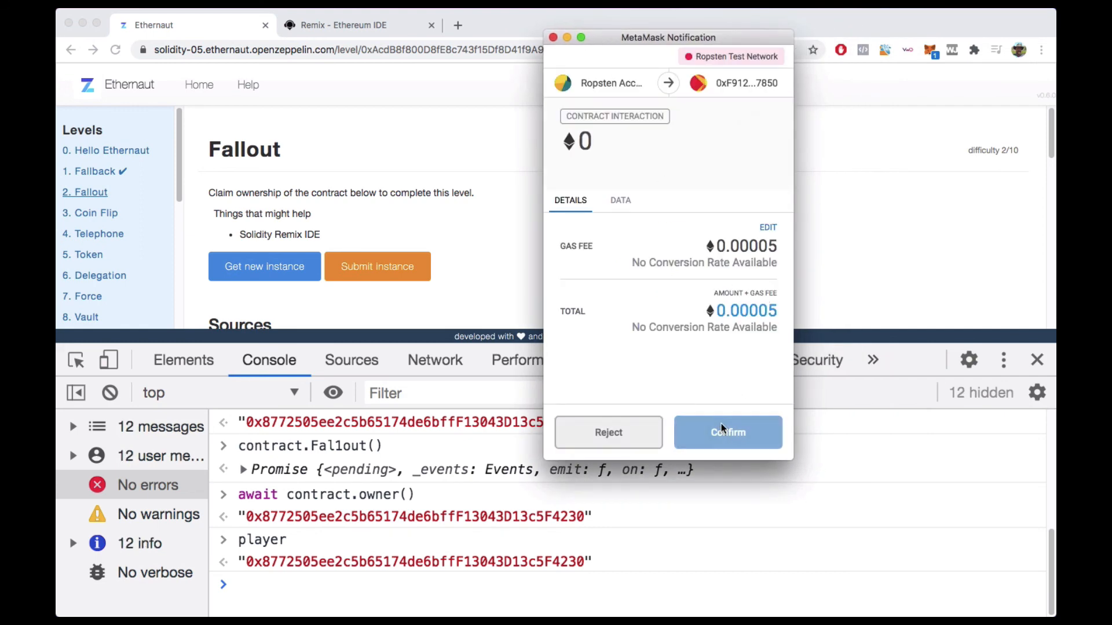
{"action": "left_click", "coordinate": [727, 433]}
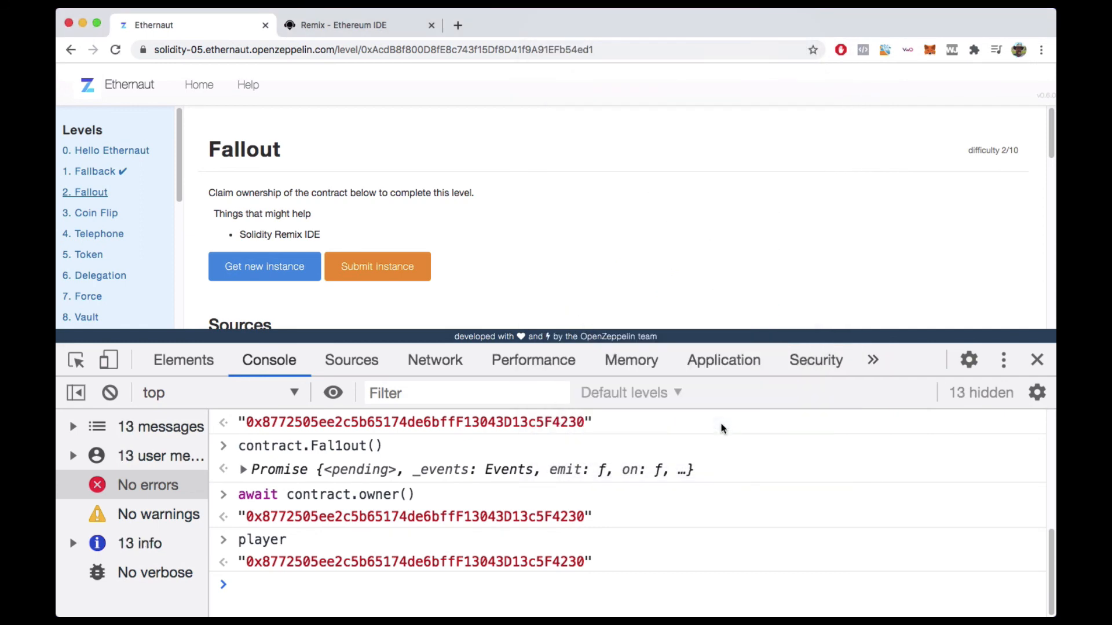
{"action": "mouse_move", "coordinate": [414, 205]}
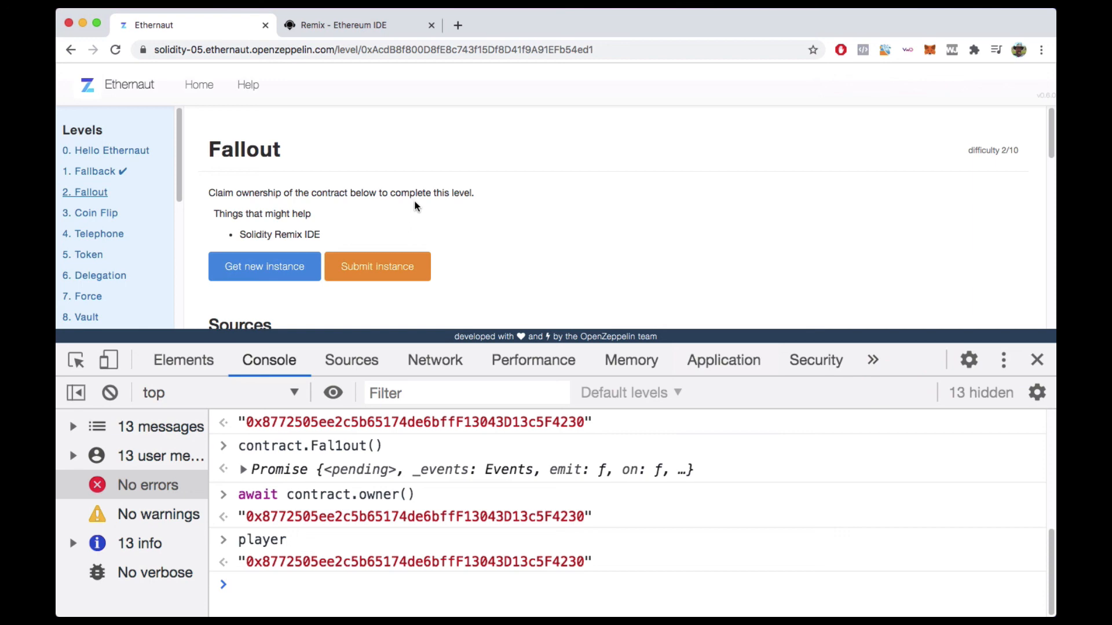
{"action": "left_click", "coordinate": [343, 25]}
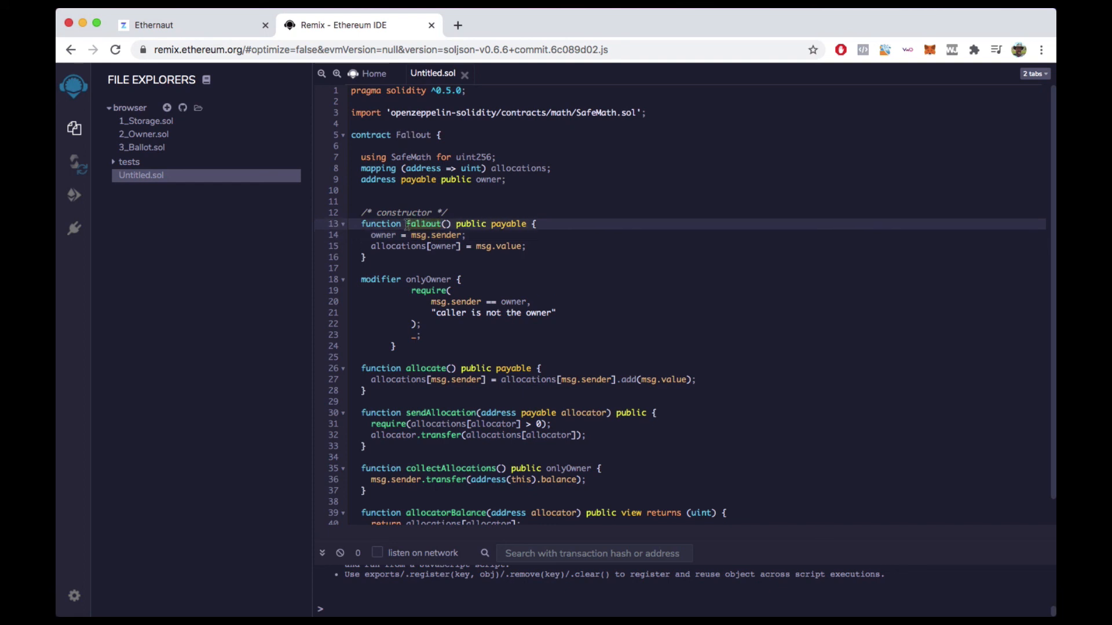
Step: Rename Fal1out to constructor on line 13 of Untitled.sol, then return to Ethernaut
{"action": "type", "text": "constructor"}
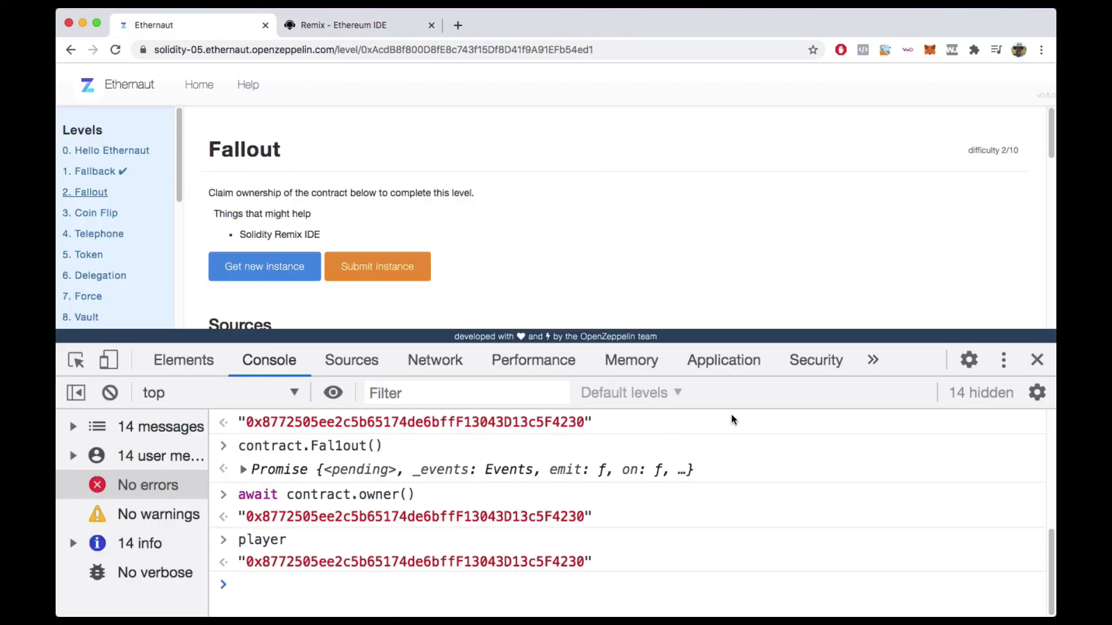
{"action": "left_click", "coordinate": [347, 25]}
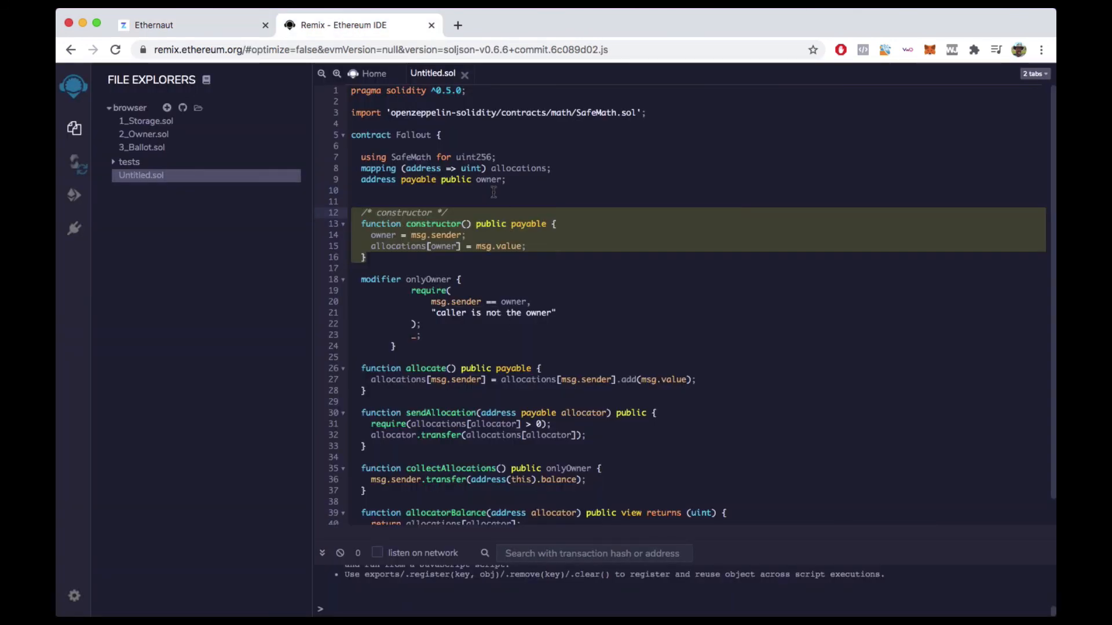
{"action": "left_click", "coordinate": [153, 25]}
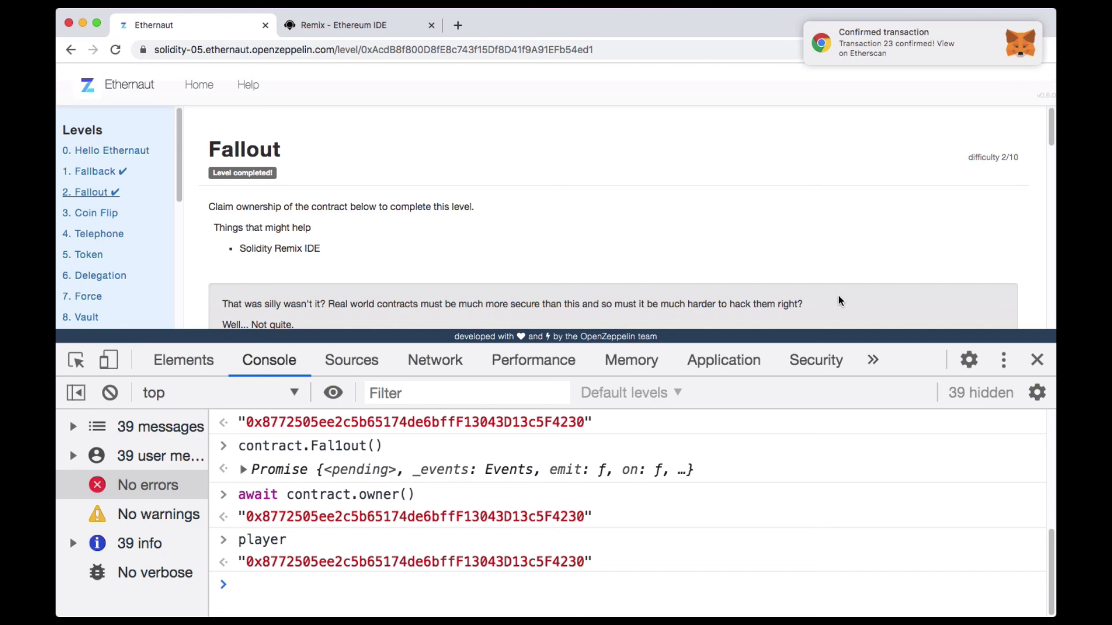
{"action": "mouse_move", "coordinate": [894, 321]}
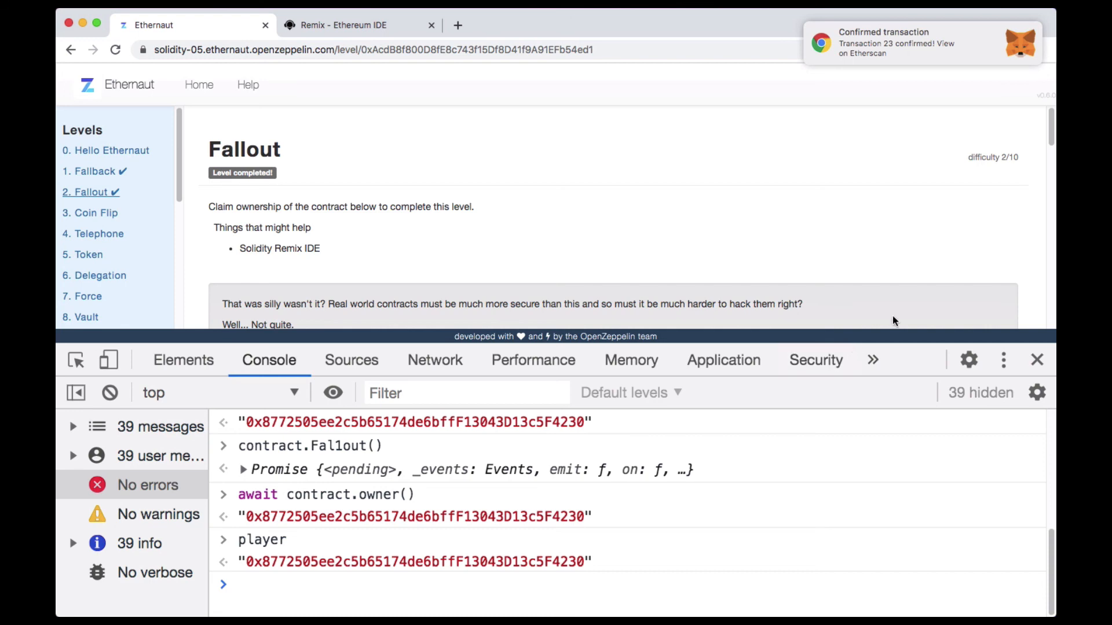
{"action": "scroll", "scroll_direction": "down", "scroll_amount": 3}
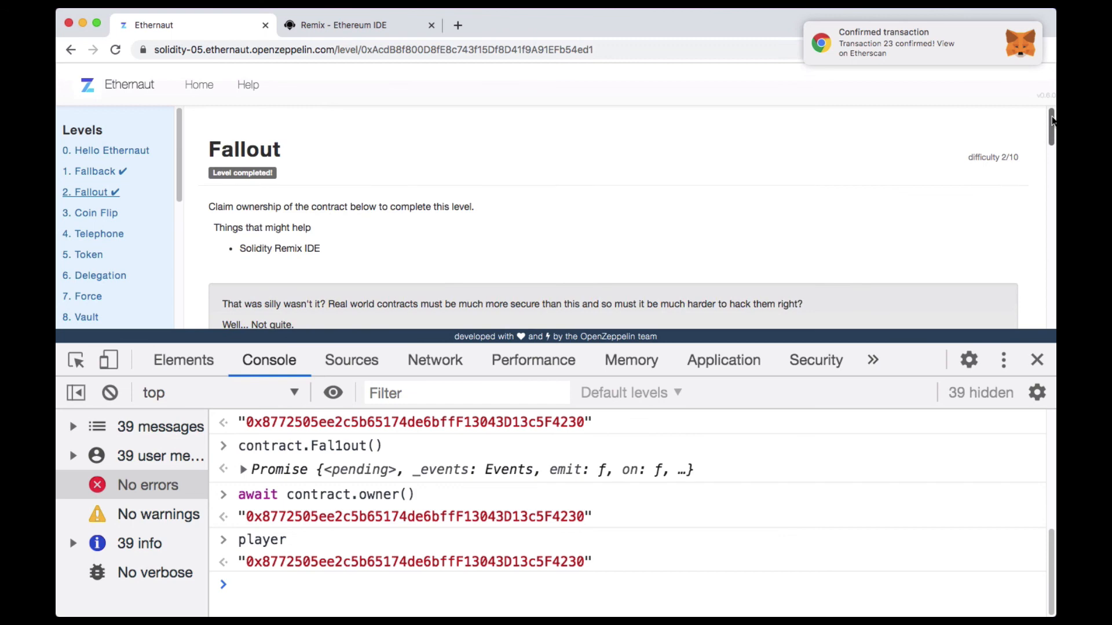
{"action": "mouse_move", "coordinate": [844, 253]}
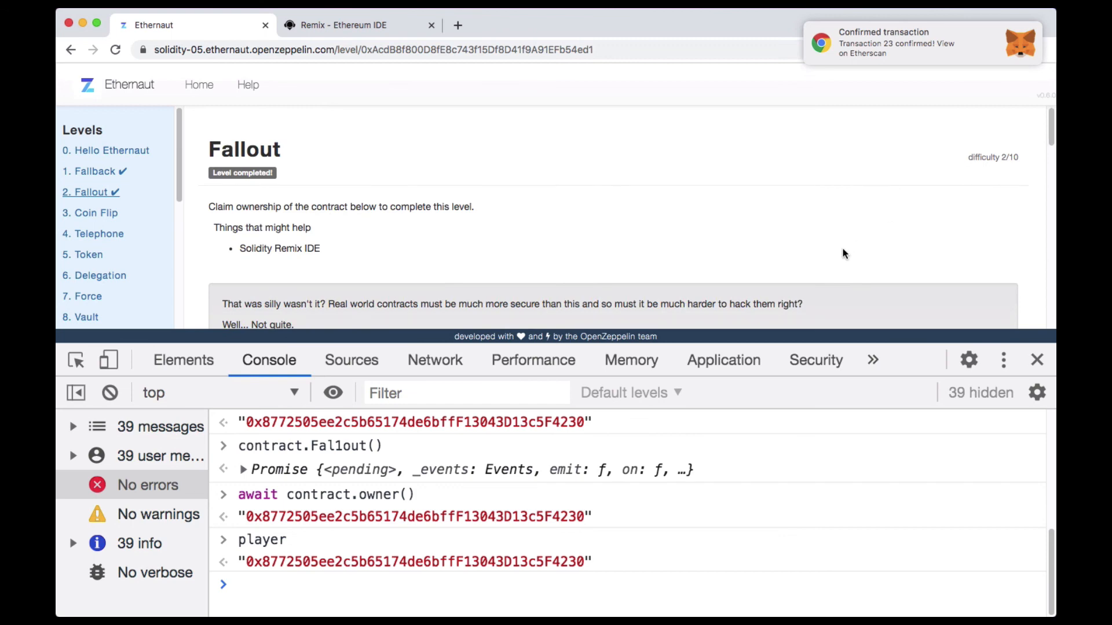